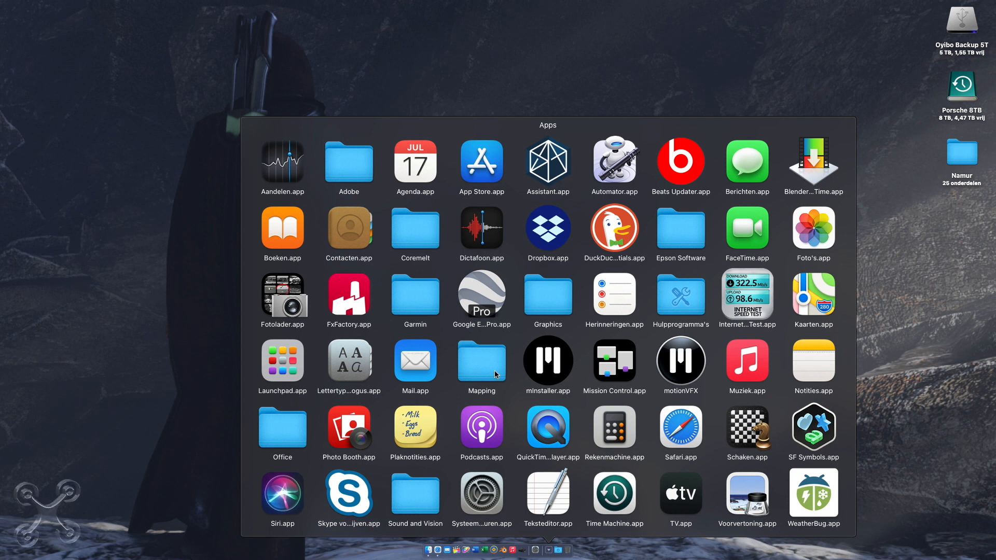
- Launch Autopano Giga from the Mapping folder and begin selecting the Namur drone photos
click(481, 360)
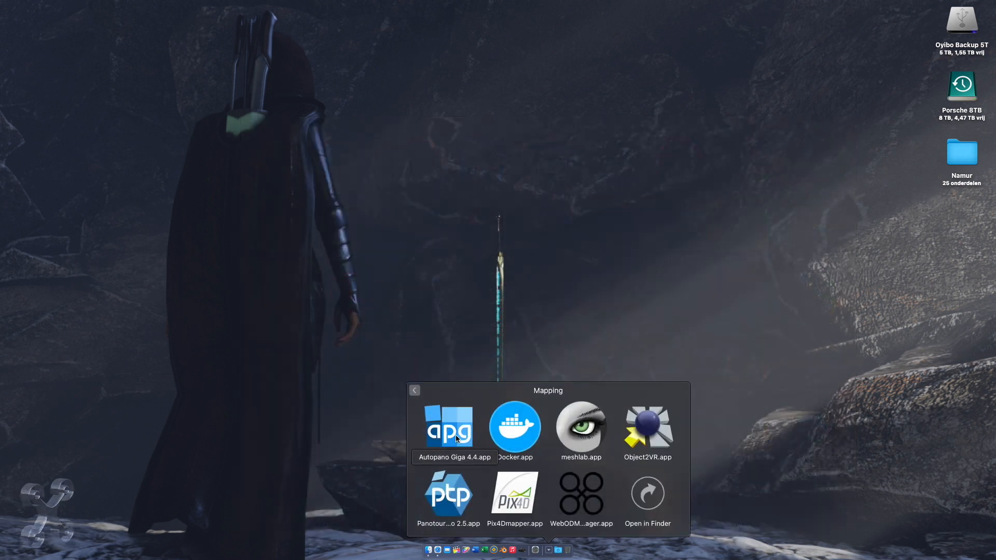
click(448, 425)
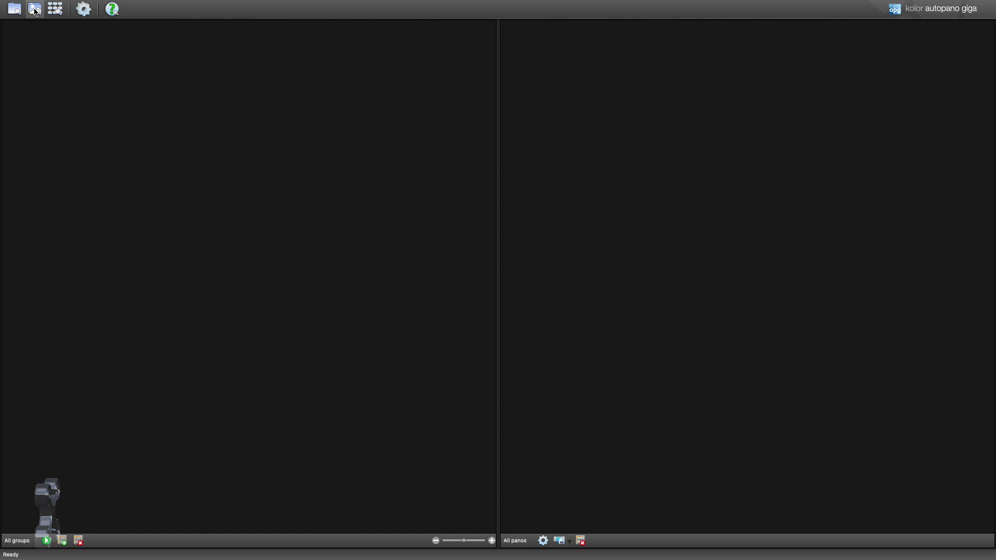
click(33, 8)
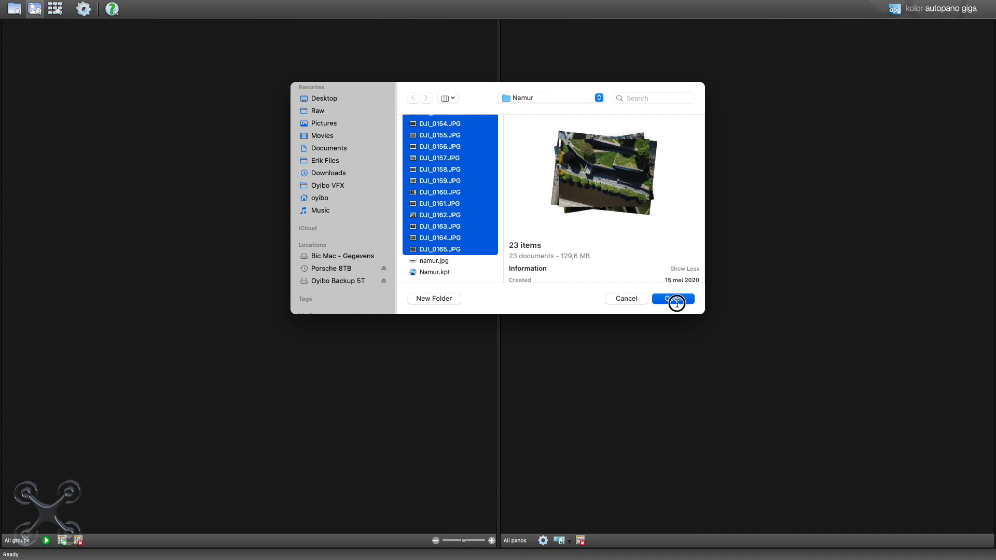
- Import the 23 DJI JPGs from the Namur folder as one image group, dismissing the About dialog
click(672, 299)
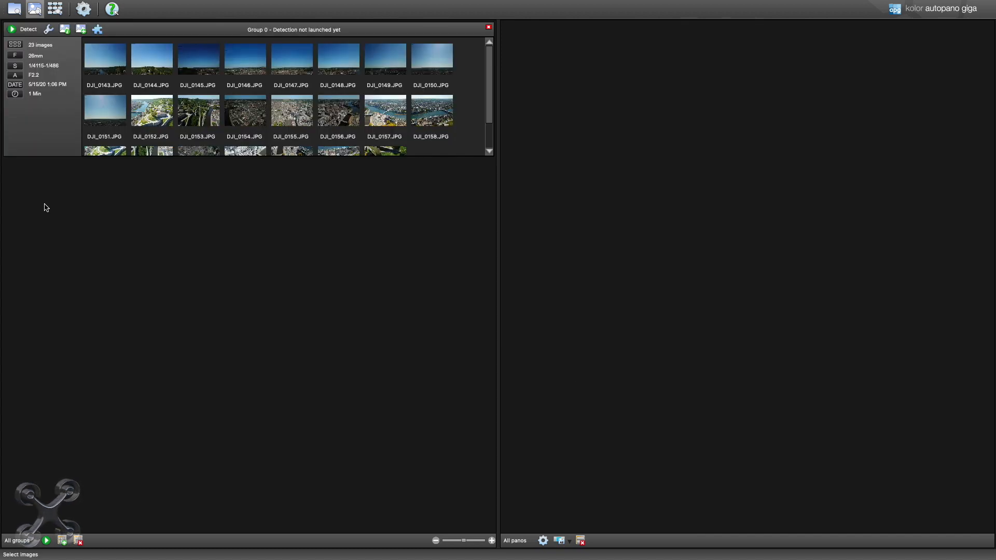
click(12, 29)
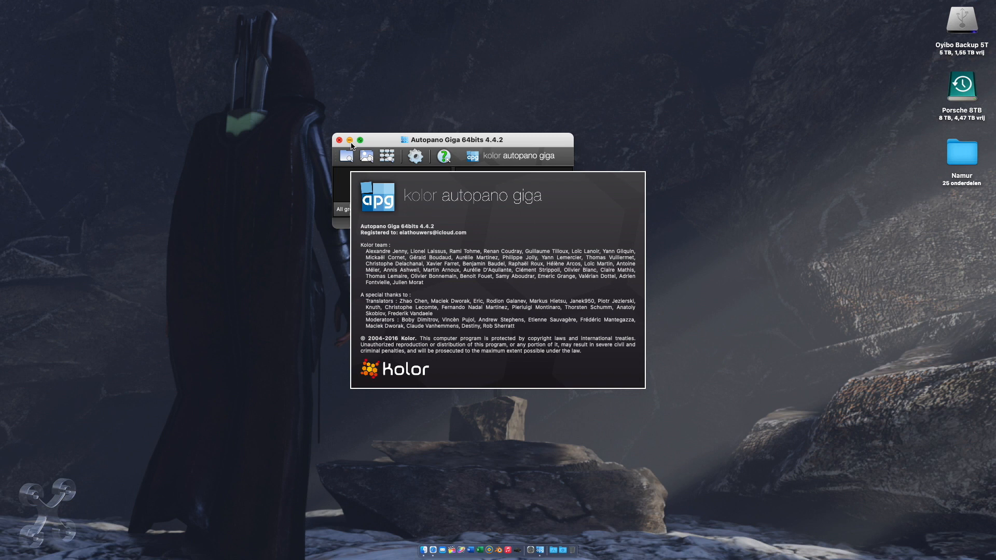
click(359, 140)
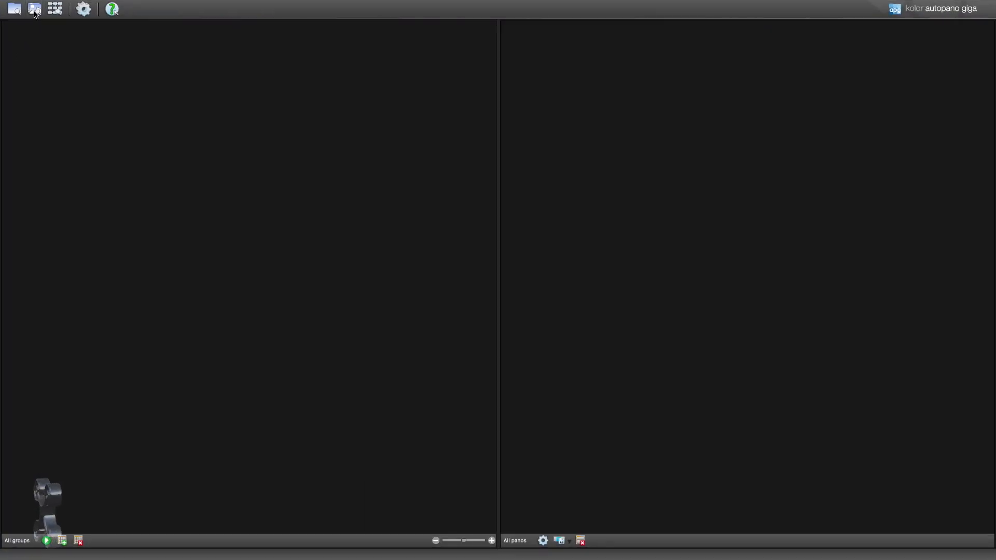
click(35, 8)
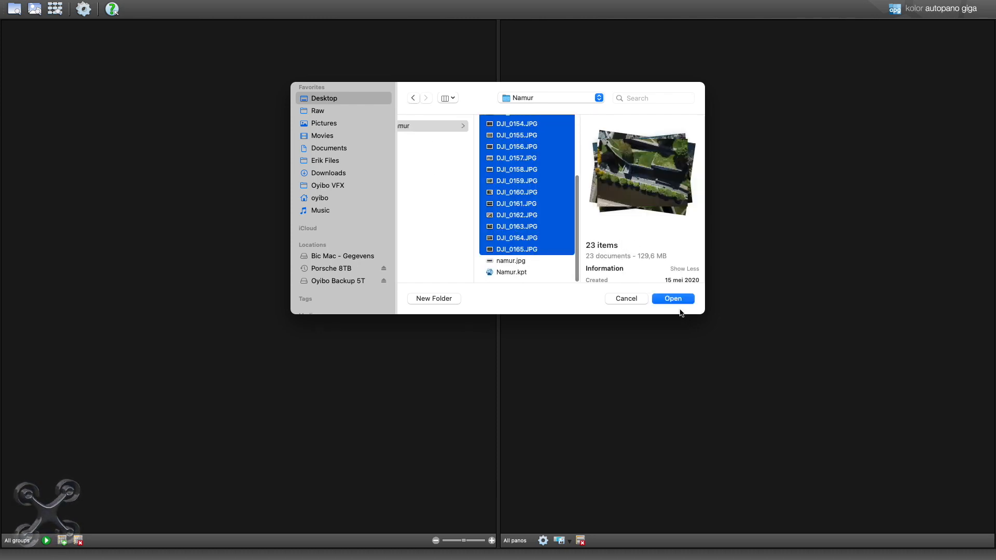
click(673, 298)
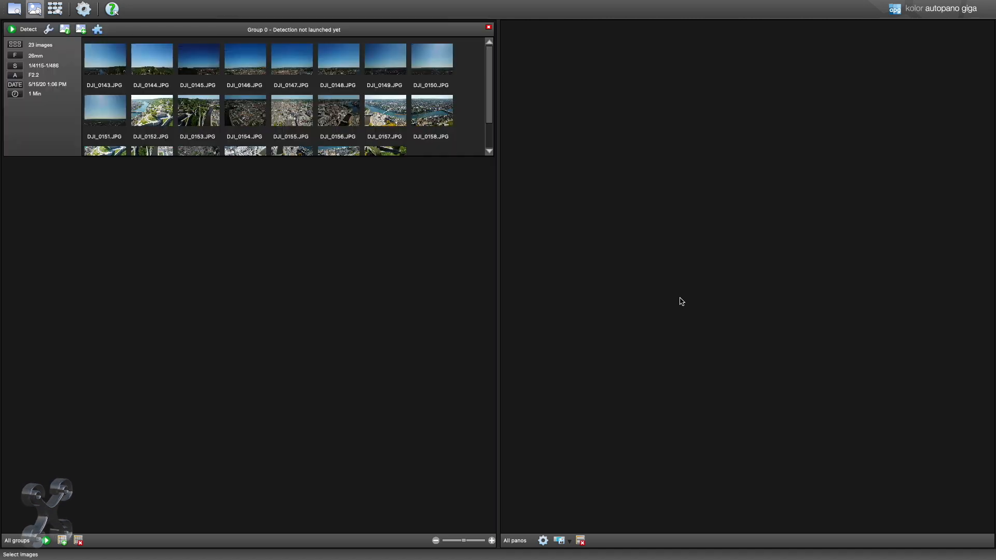
- Detect and stitch the photos into a panorama, then crop the top edge just below the ragged sky border
click(46, 540)
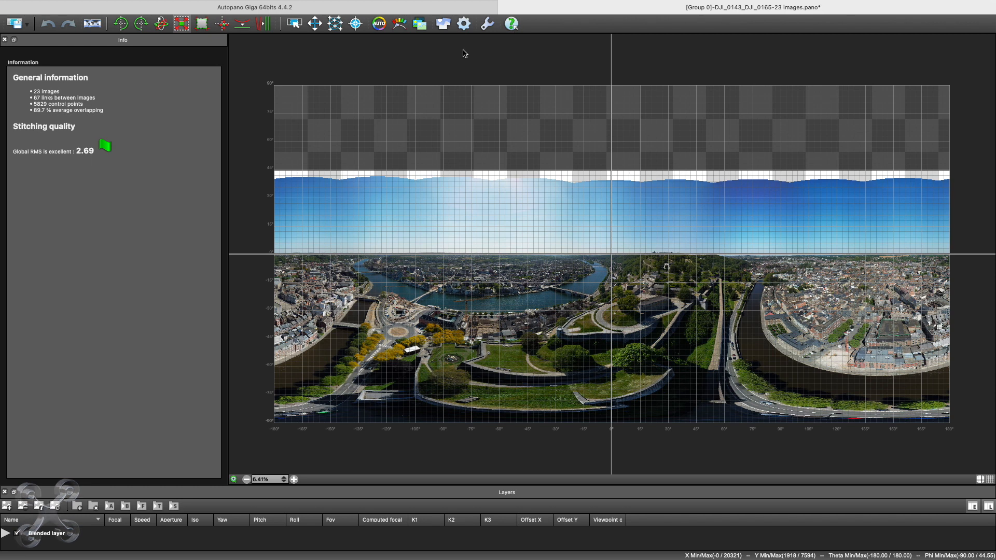
click(200, 24)
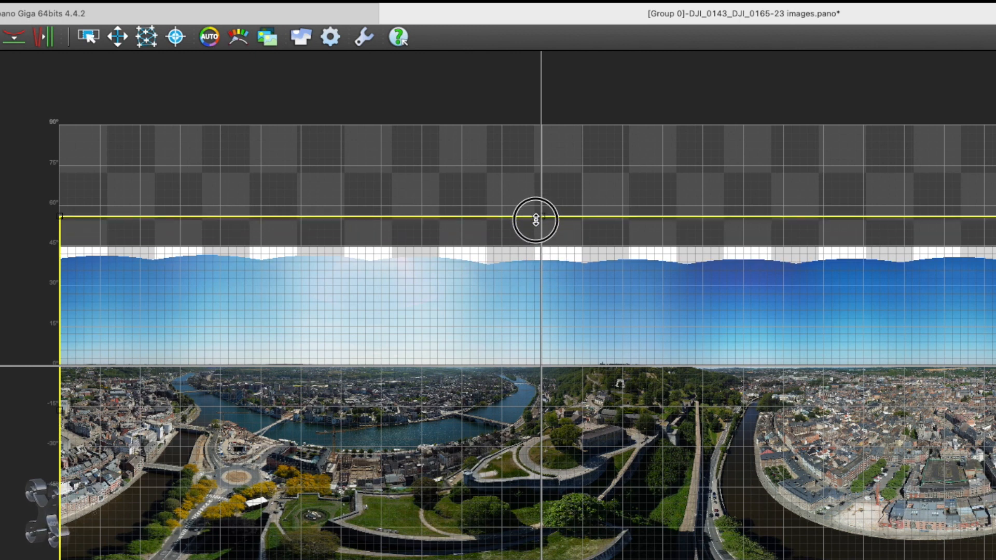
drag(536, 220, 535, 293)
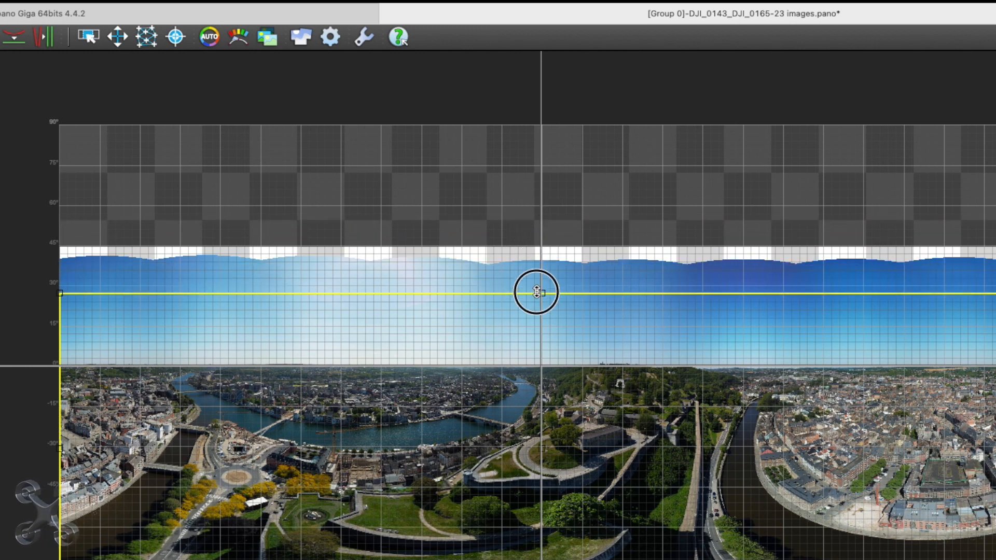
drag(535, 292, 532, 271)
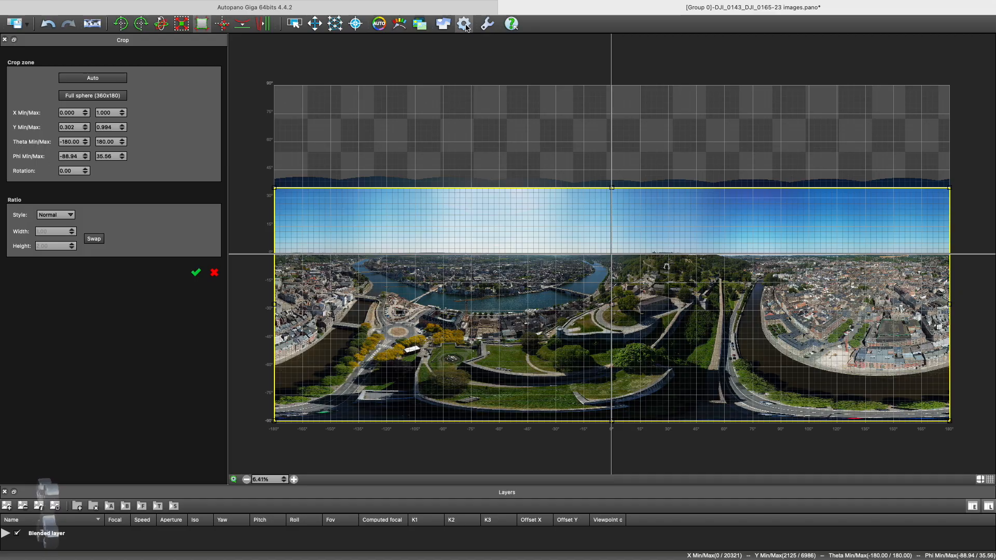
- Render the panorama at 46% size, width 9410, as a JPEG named Namur FB on the Desktop
click(463, 24)
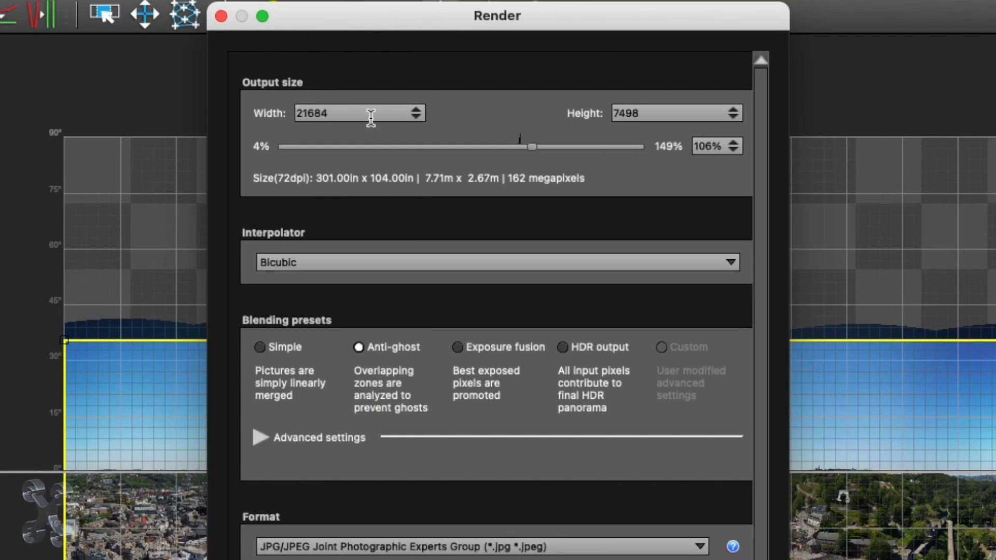
drag(532, 146, 499, 150)
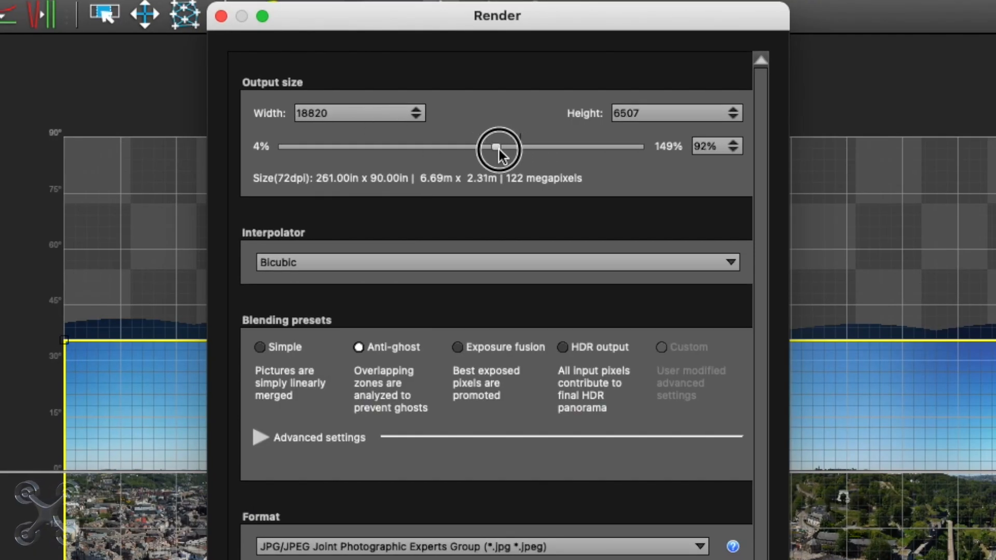
drag(499, 148, 391, 148)
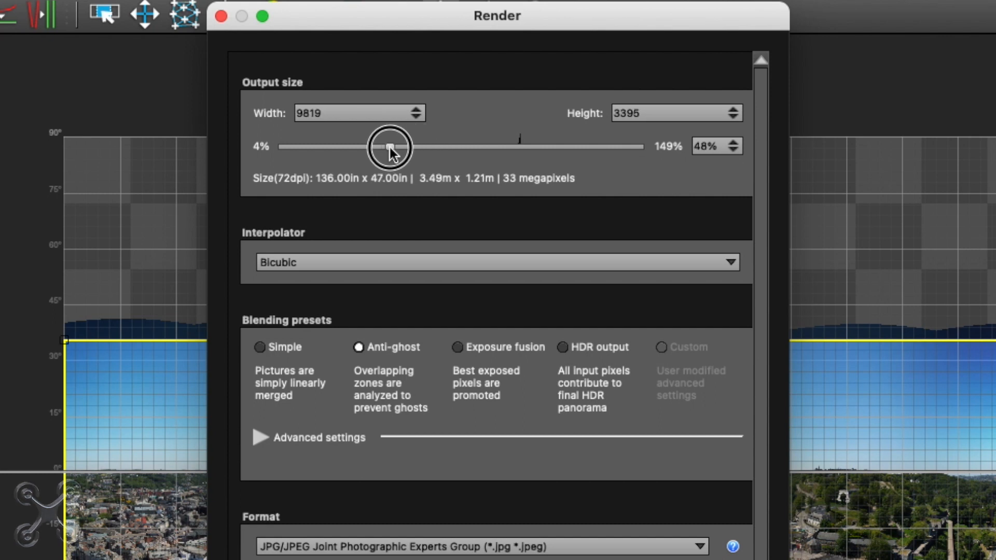
drag(391, 147, 382, 146)
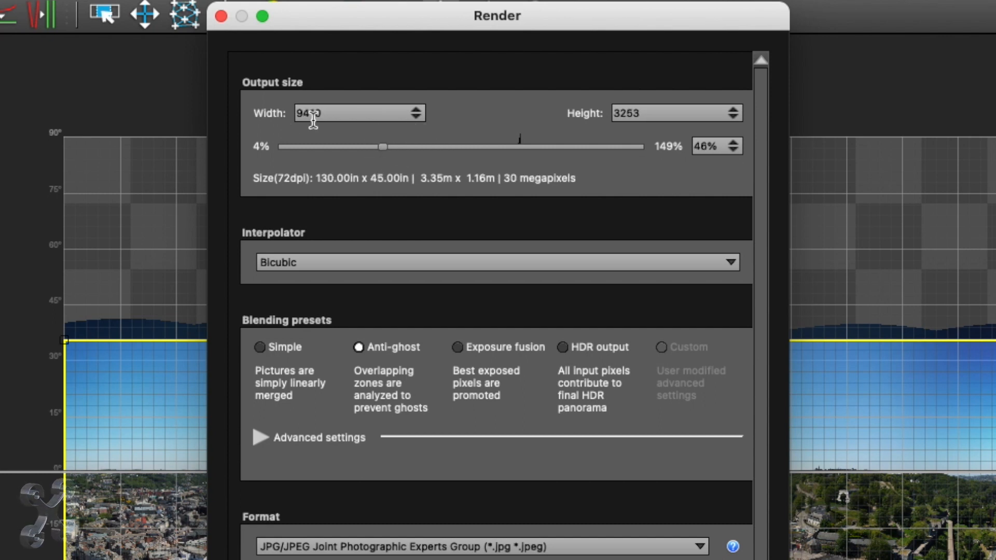
text(9410)
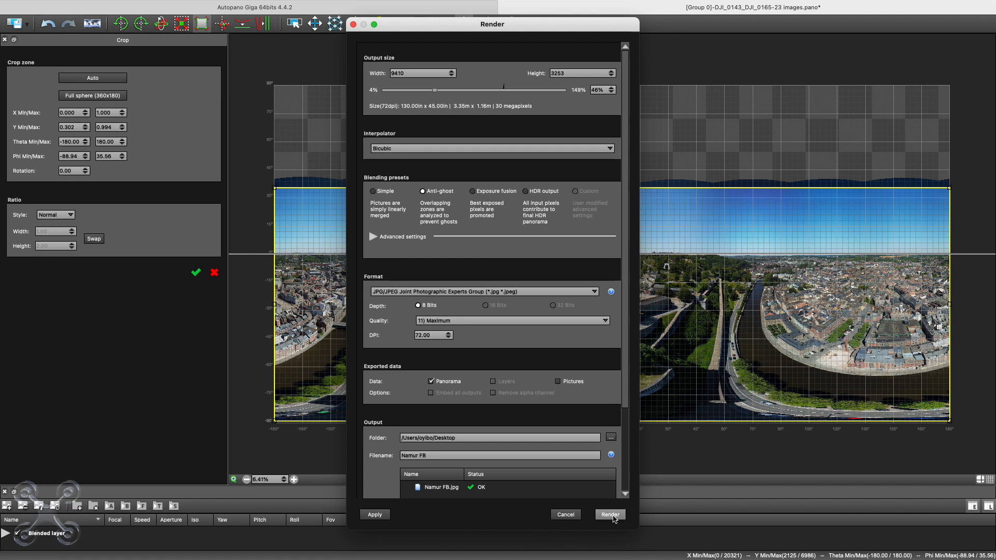
click(609, 515)
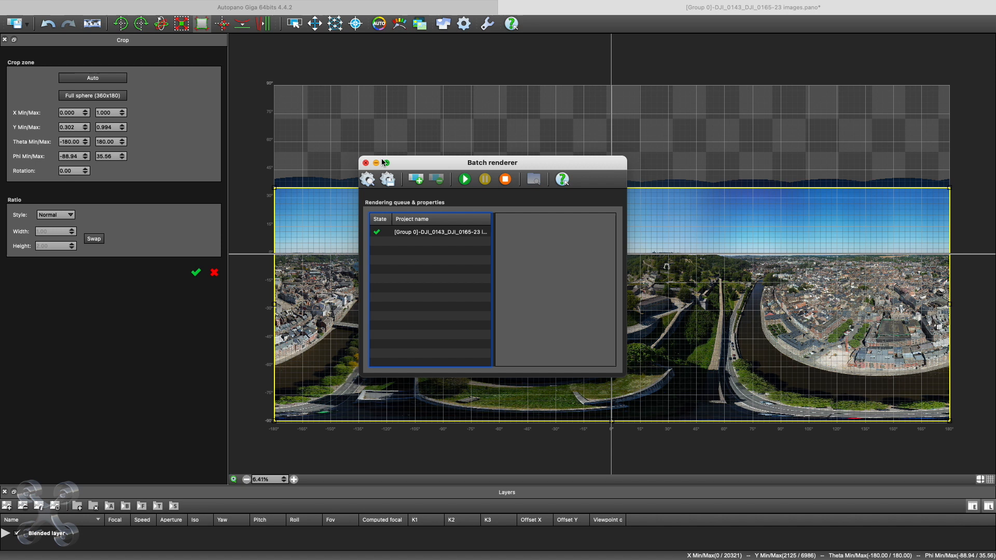
click(54, 7)
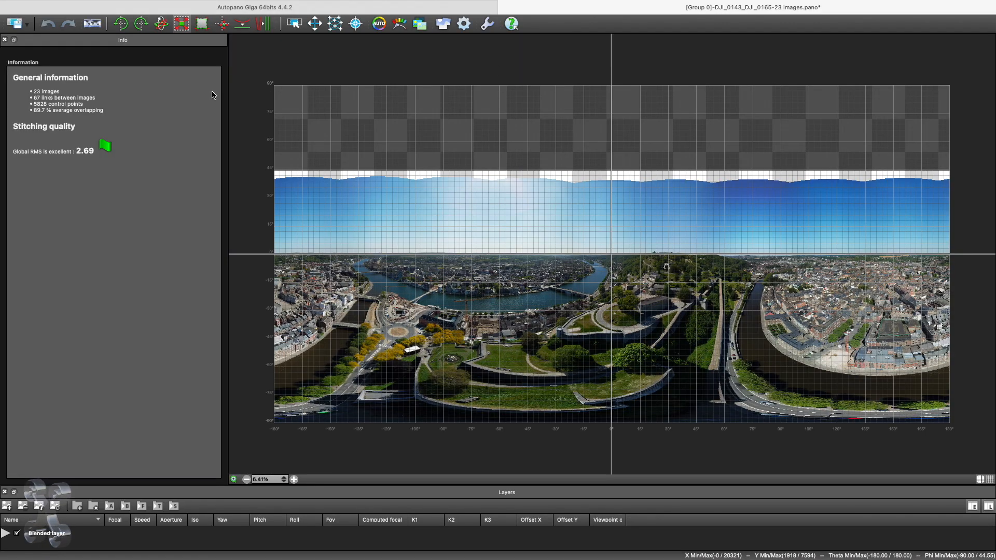
- Re-crop slightly and render the panorama at full 20321×7594 size as Namur on the Desktop
click(200, 24)
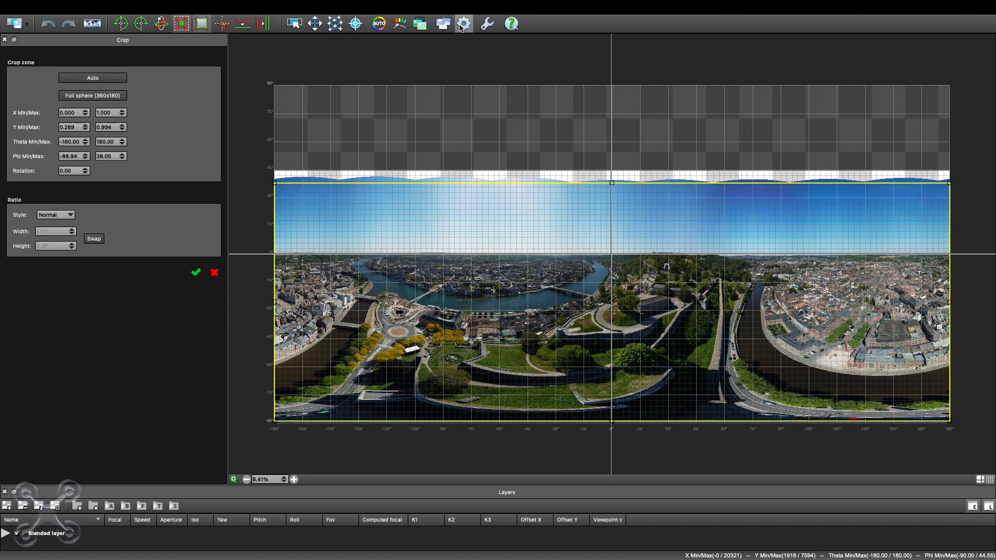
click(462, 24)
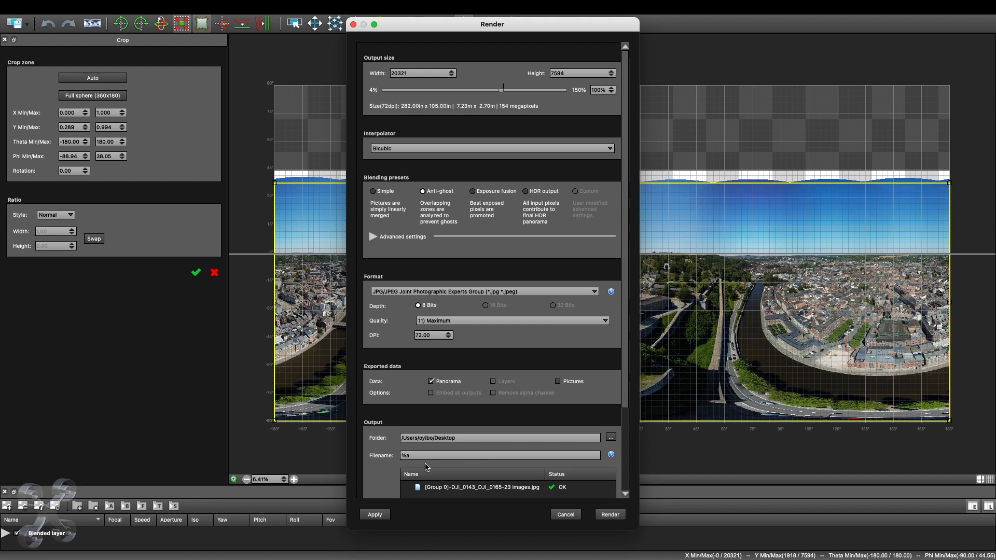
text(Na)
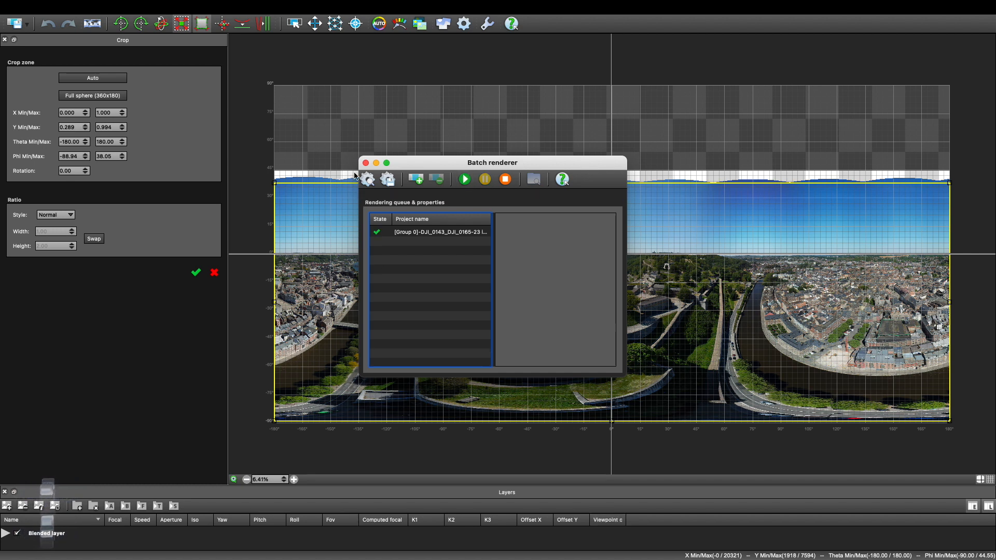
click(364, 163)
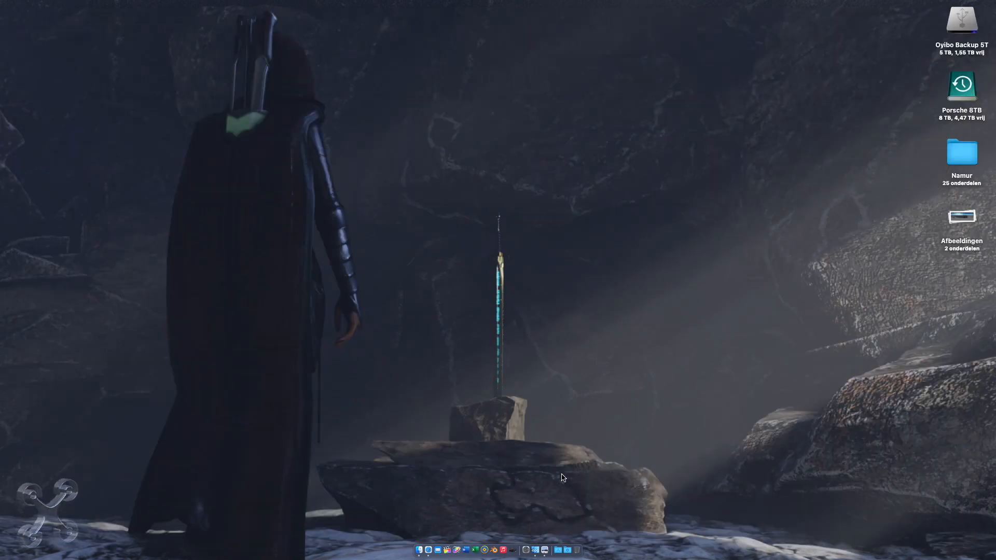
- Check Namur FB.jpg (9410×3253) and Namur.jpg (20321×7594, 42.1 MB) in Finder, then close the windows
click(429, 537)
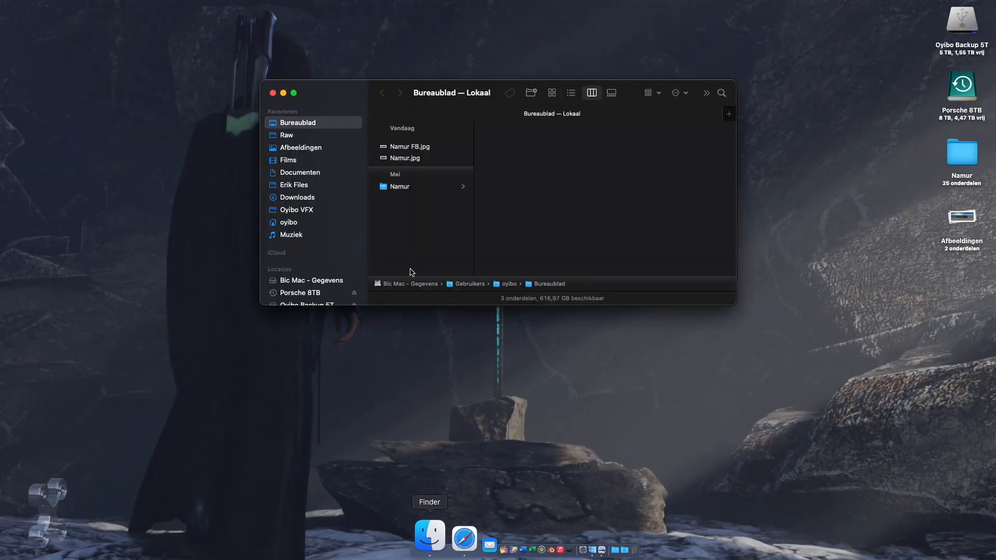
click(410, 147)
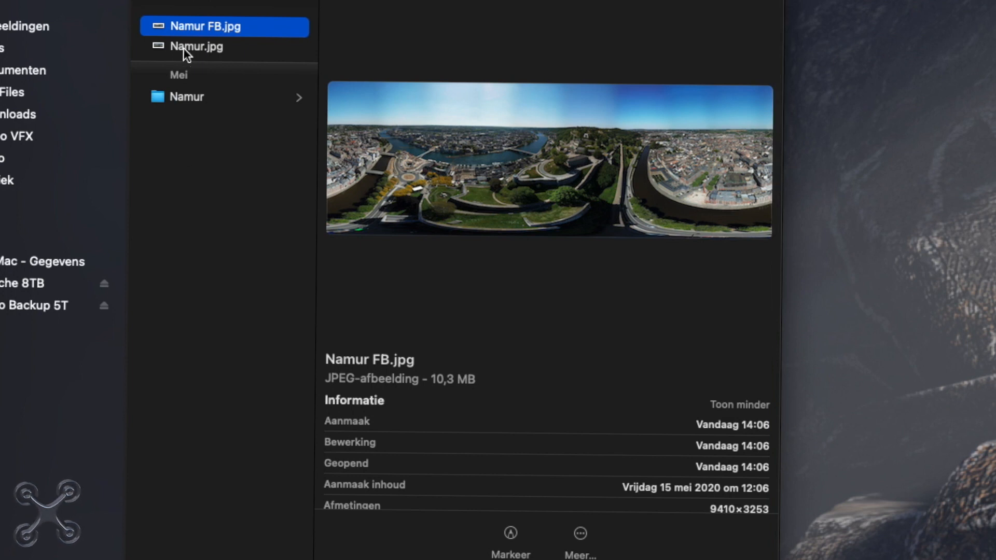
click(198, 47)
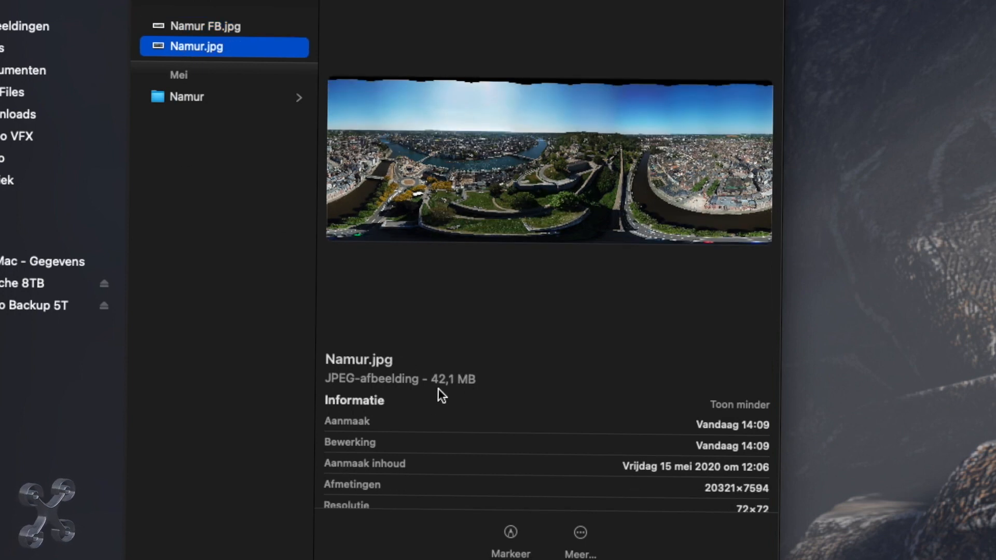
click(204, 26)
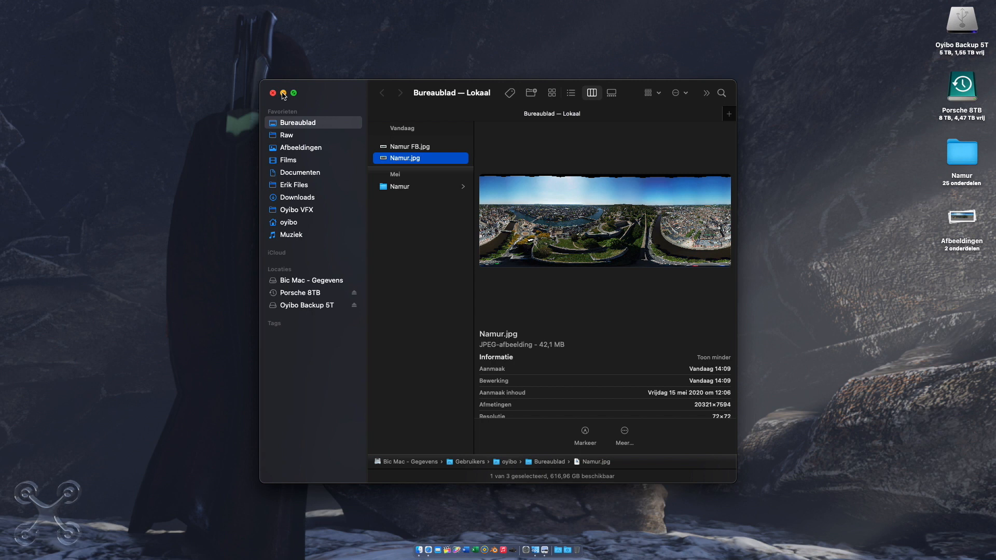
click(283, 94)
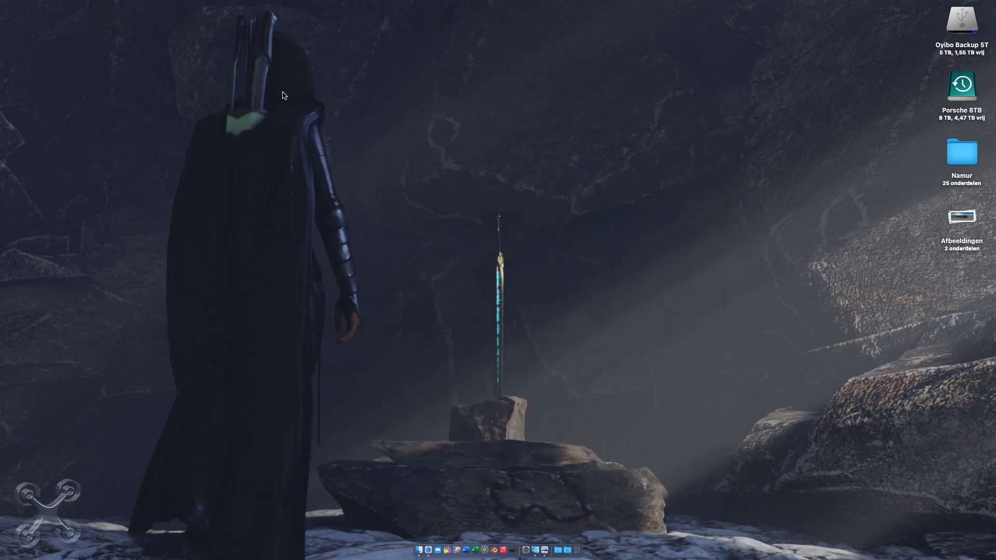
- Publish a Facebook post captioned 'Namur' containing the Namur FB panorama
click(427, 549)
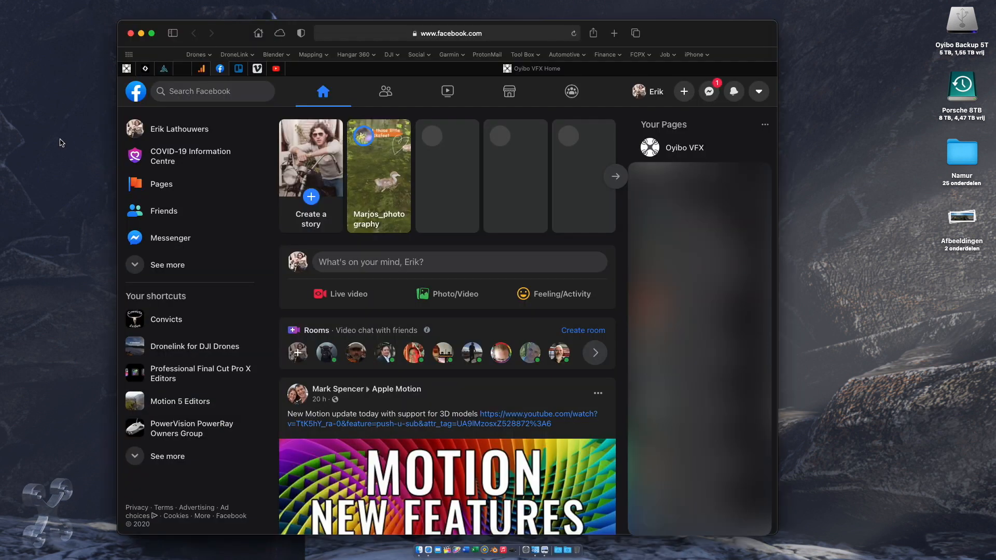
click(446, 262)
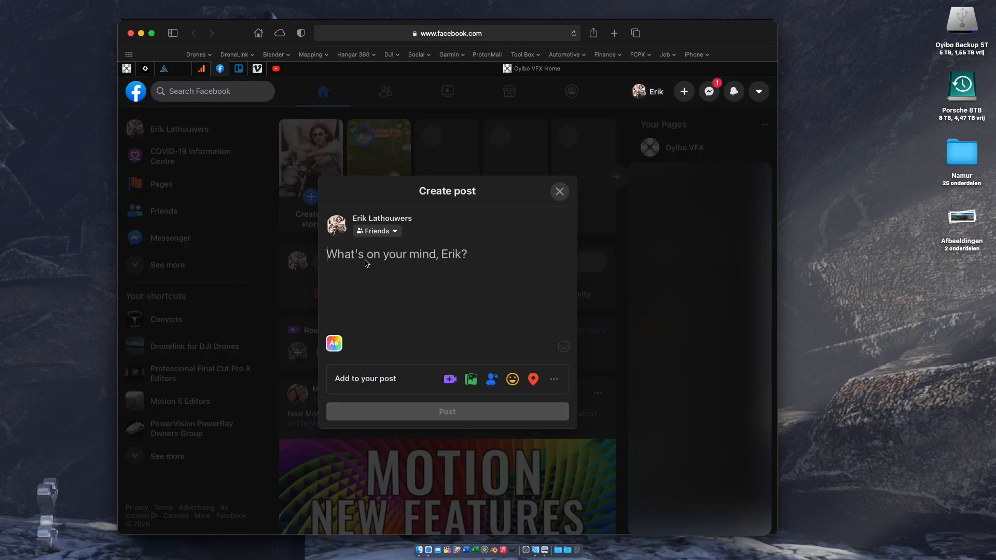
mouse_move(966, 226)
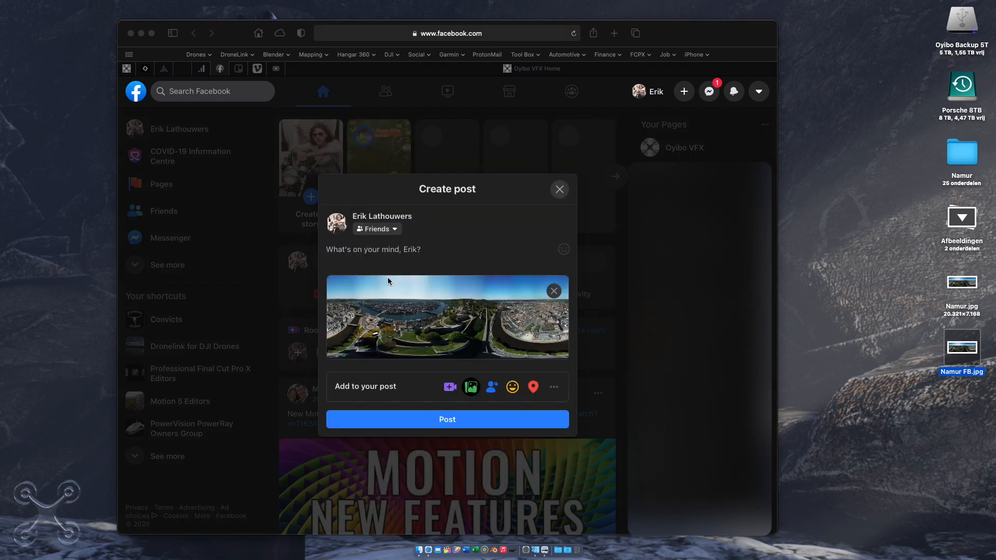
click(373, 249)
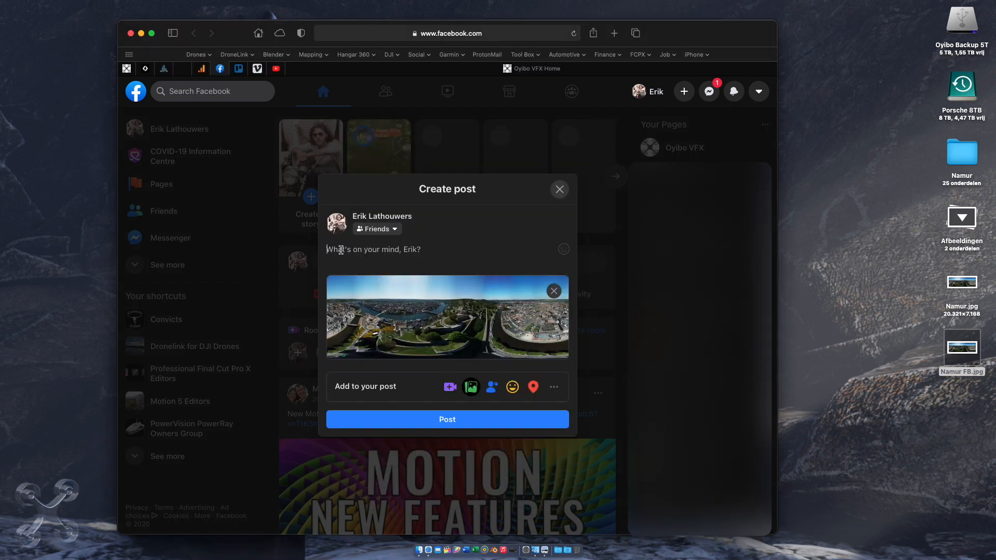
text(Namur)
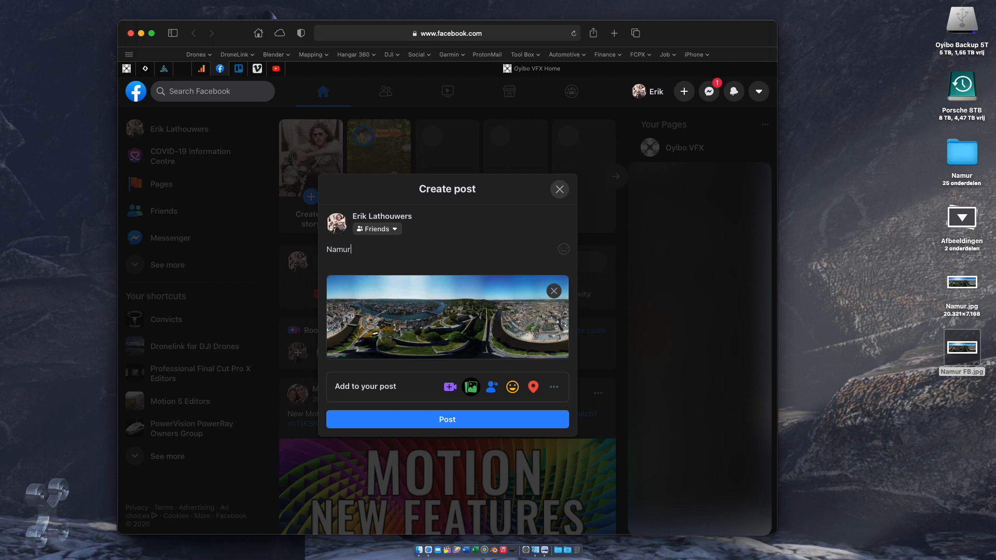
click(446, 419)
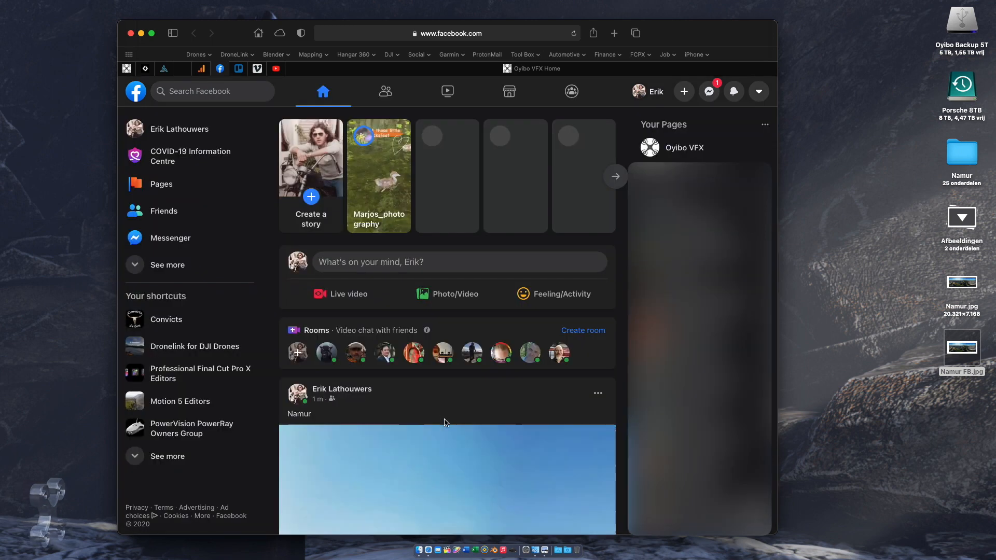
- Look around inside the posted 360 panorama, then launch Panotour Pro
scroll(down, 3)
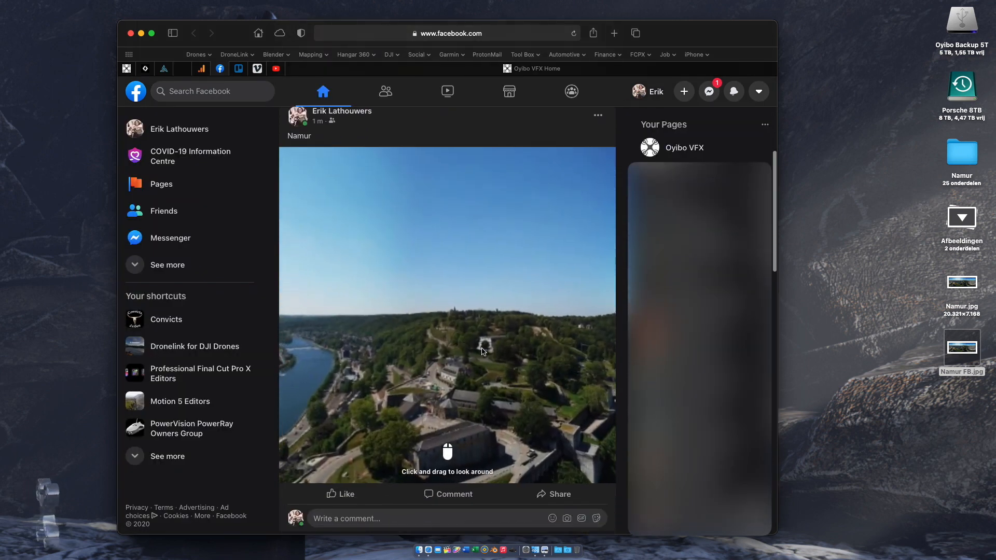
drag(482, 352, 422, 348)
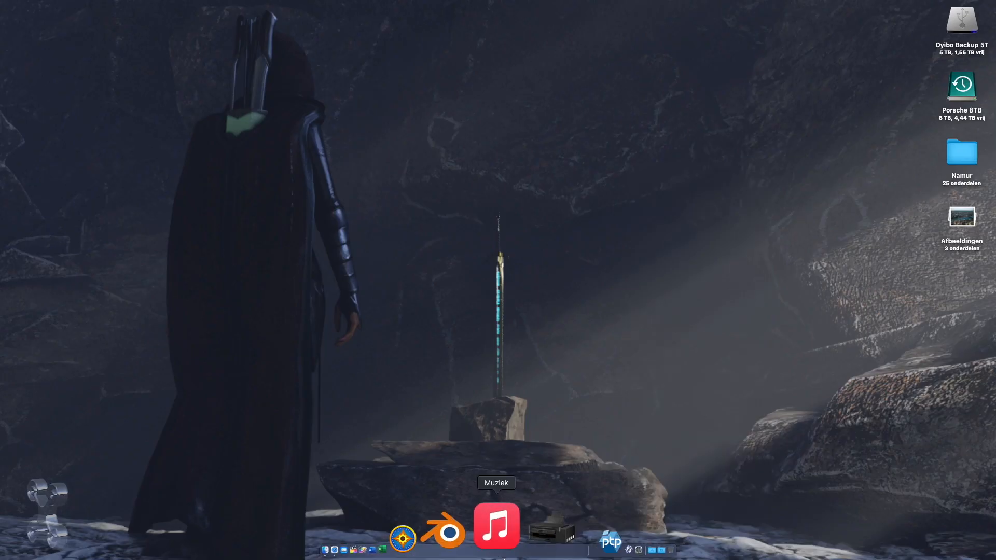
click(609, 541)
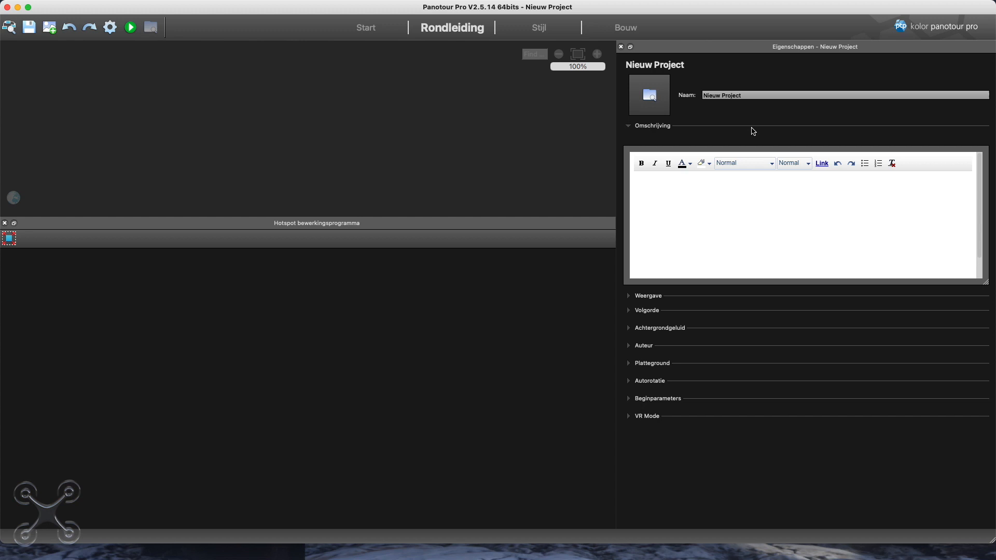
- Name the project Namur and set Muis under Beginparameters to Sleep naar
click(845, 95)
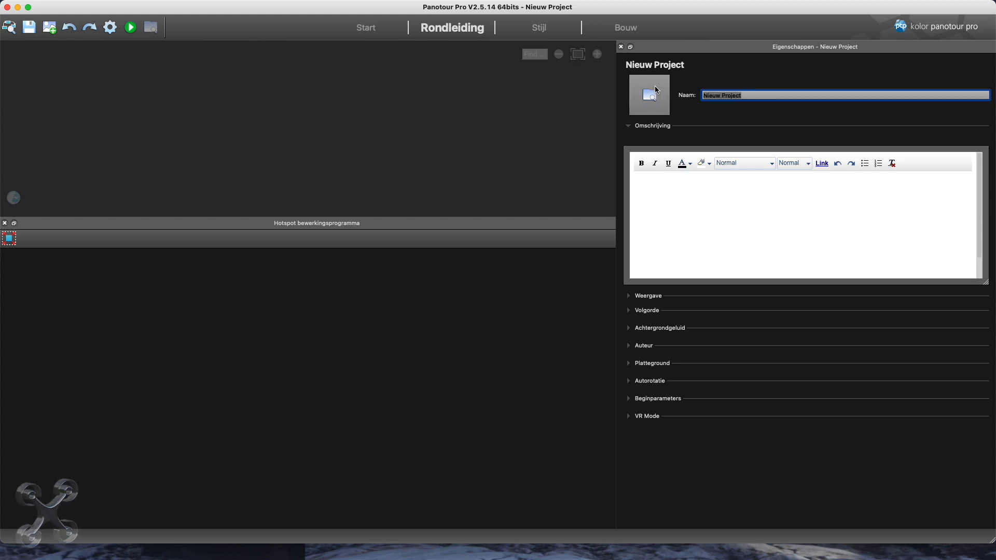
text(Namur)
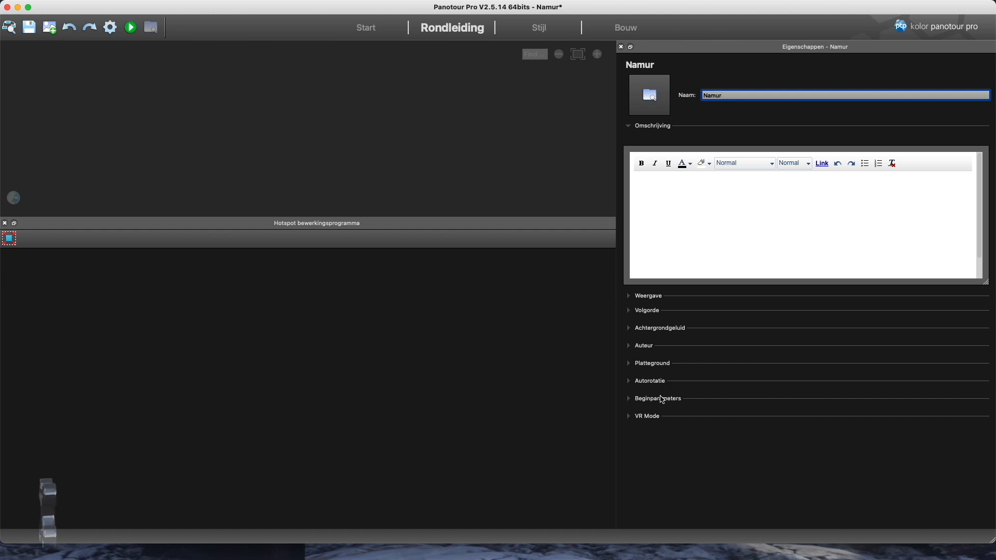
click(658, 398)
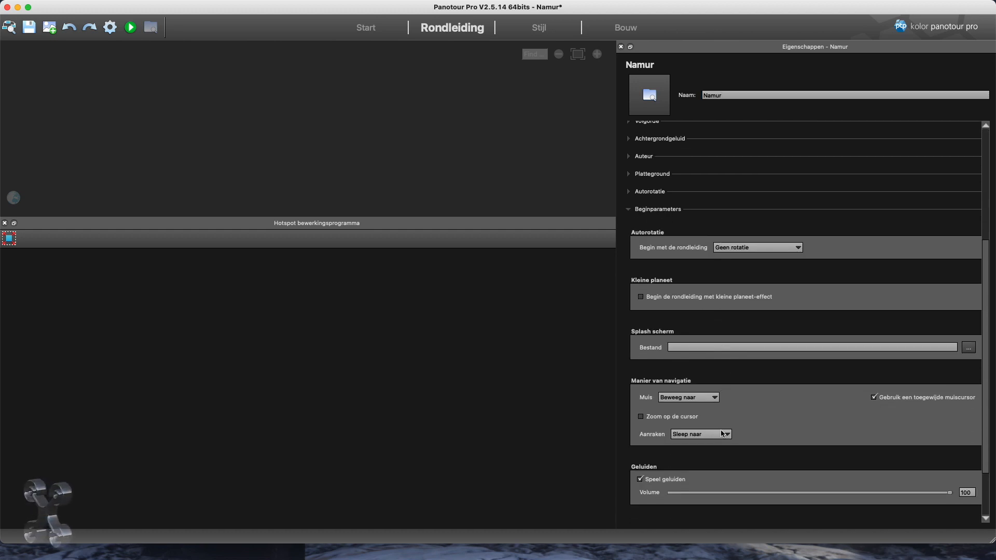
click(714, 398)
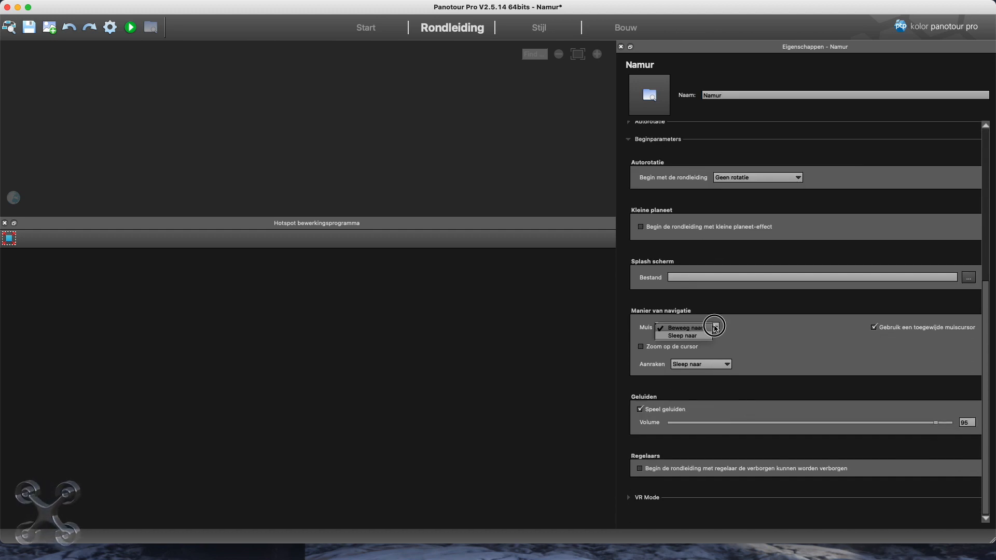
click(683, 335)
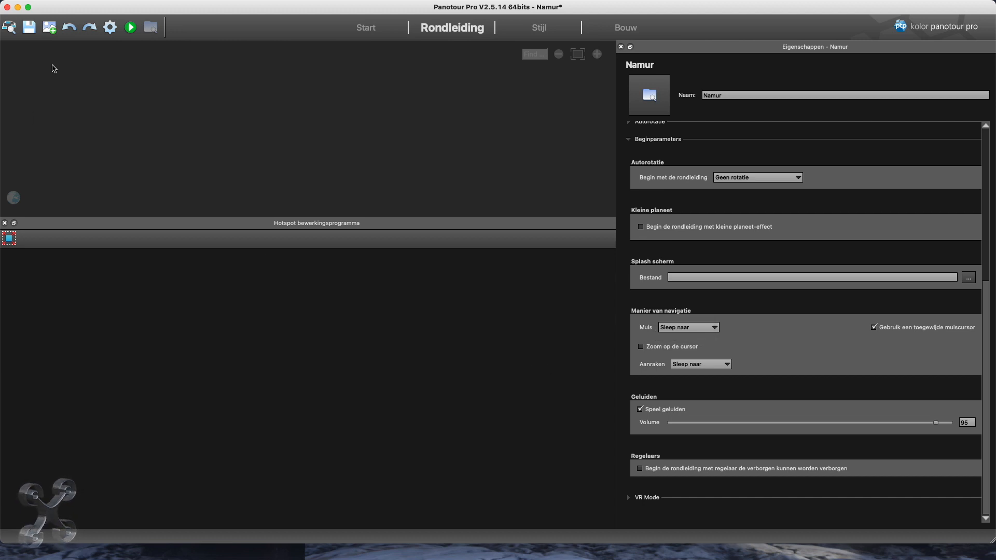
click(967, 277)
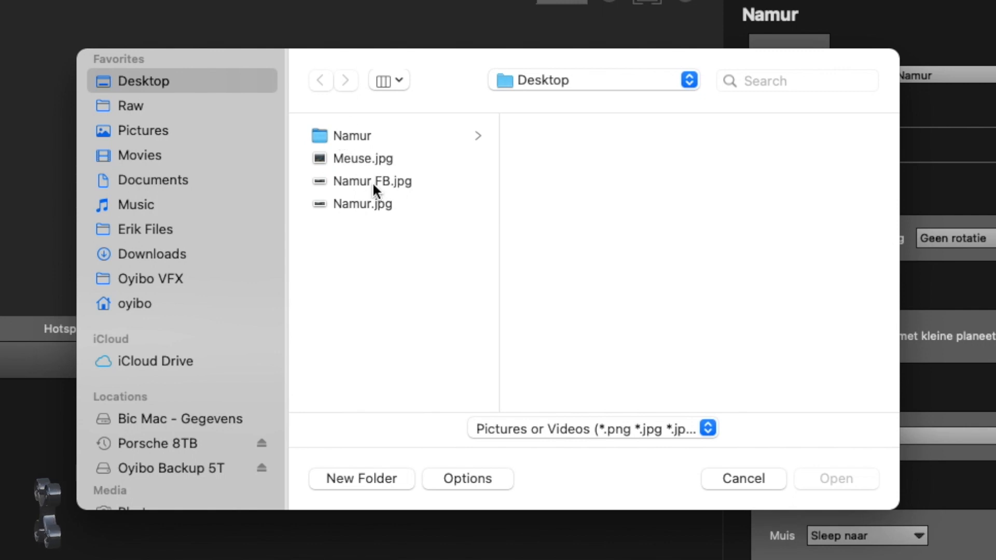
- Load the full-size Namur.jpg into the tour and adjust its preview view before moving to Bouw
click(372, 181)
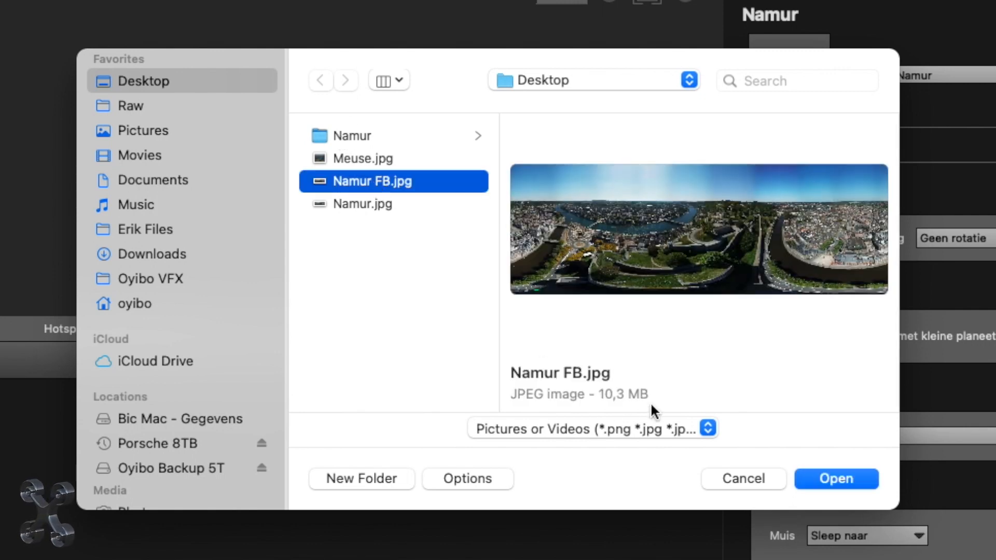
click(364, 204)
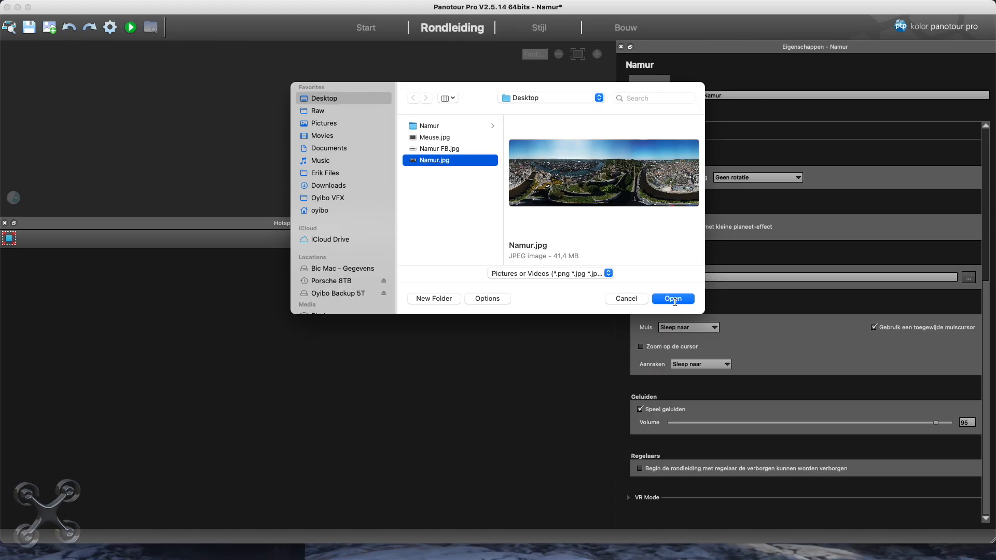
click(672, 299)
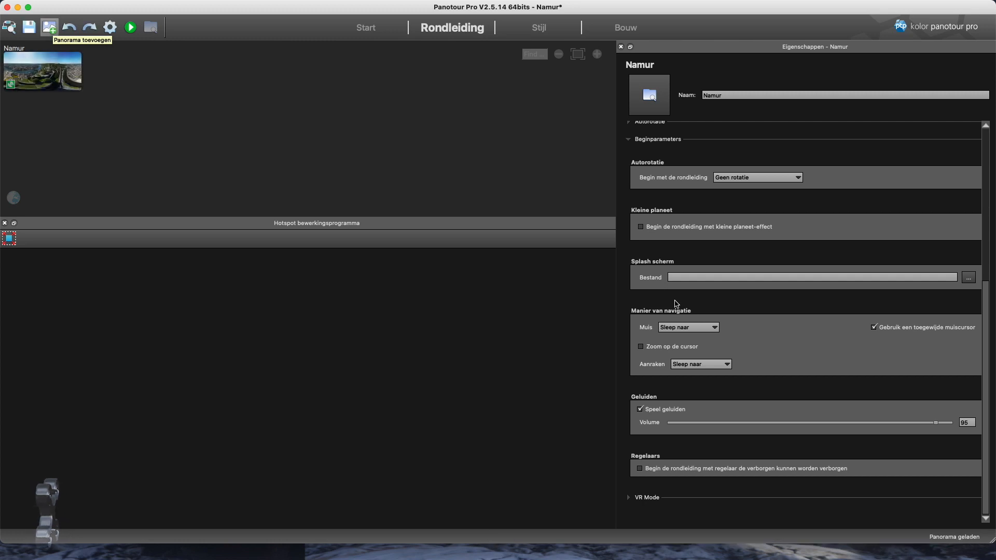
click(41, 69)
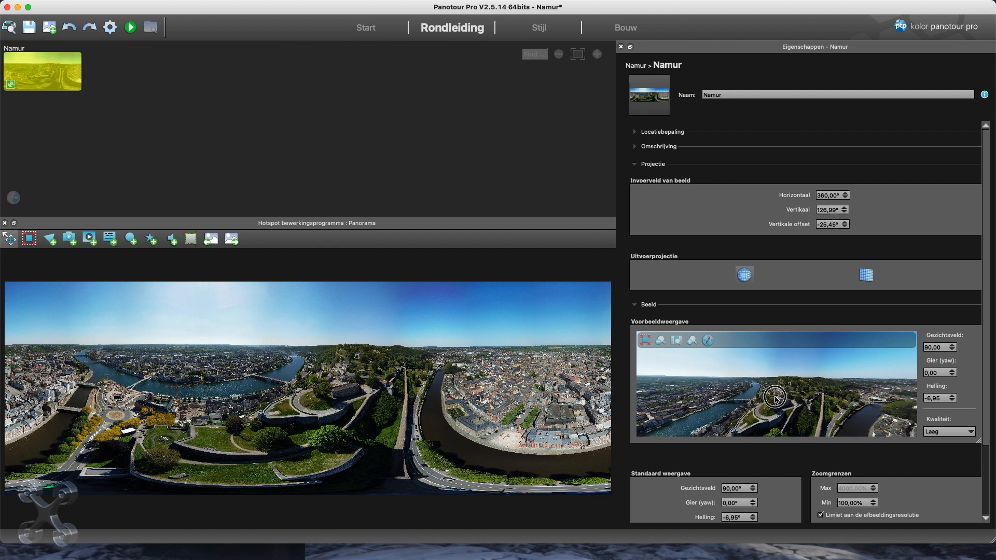
drag(775, 398, 754, 391)
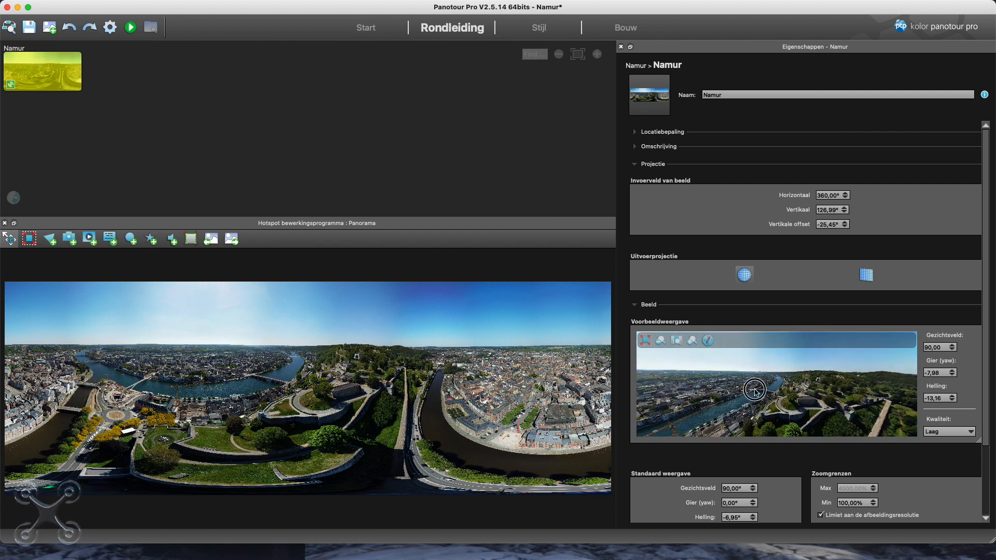
click(624, 27)
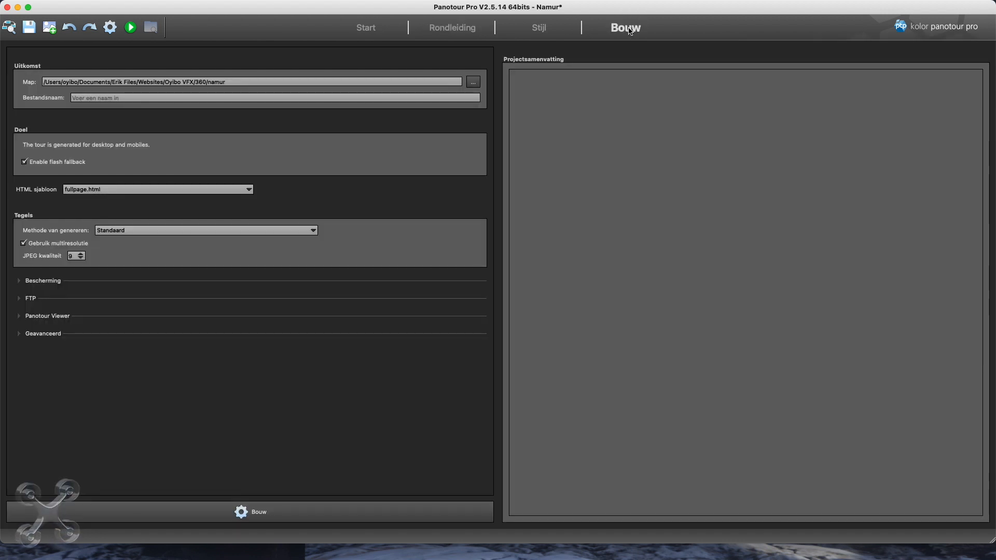
- Create a new namur folder inside 360 and set it as the tour's build output location
click(625, 27)
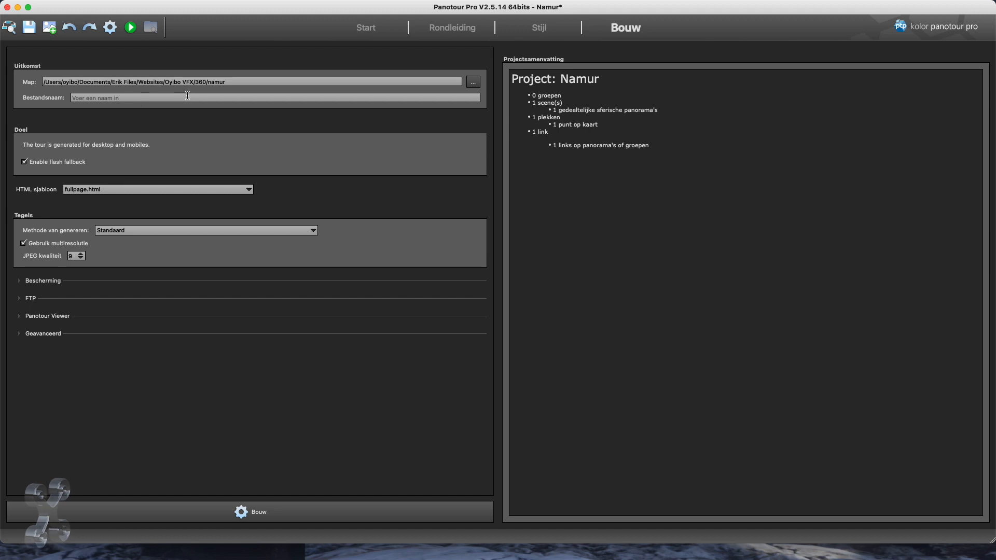
click(473, 81)
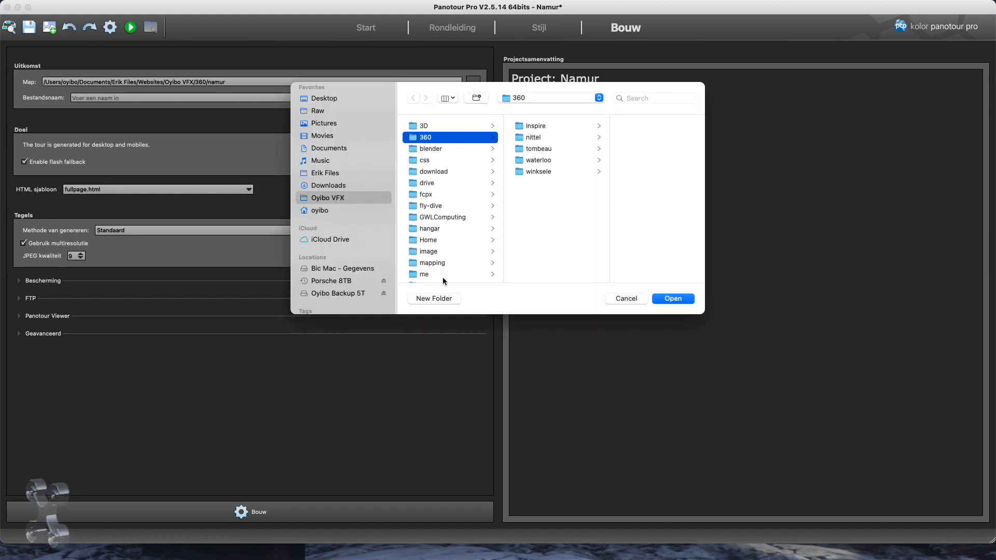
click(434, 298)
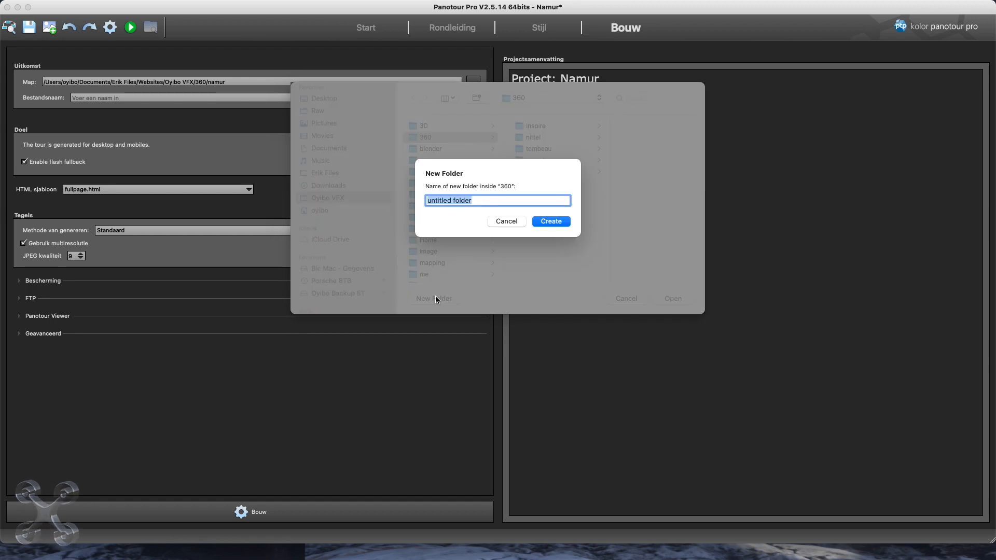
text(namur)
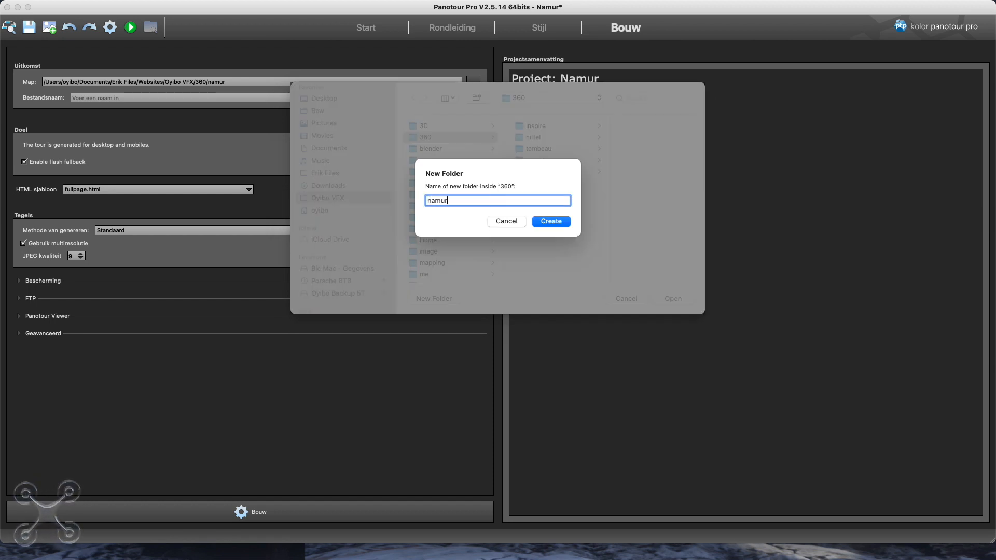
click(550, 221)
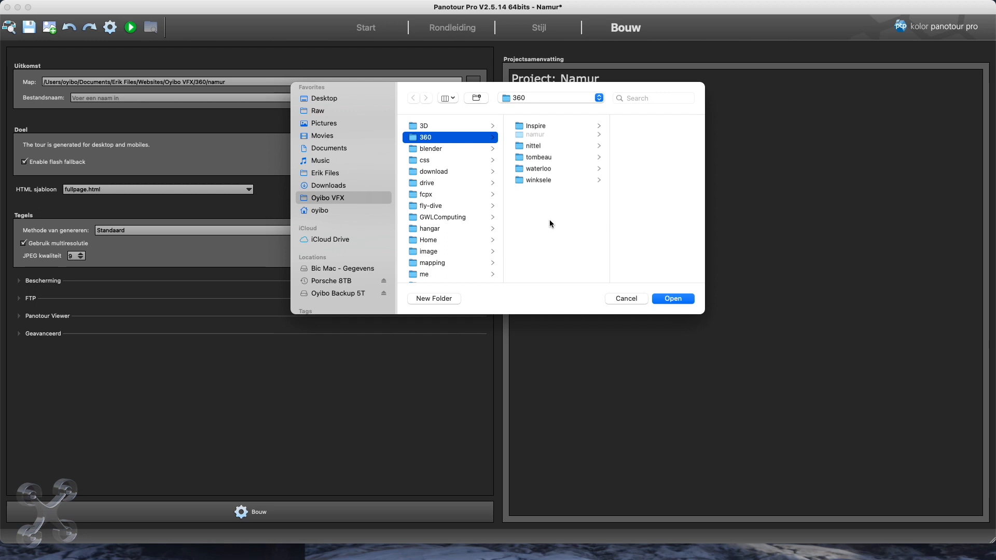
click(672, 298)
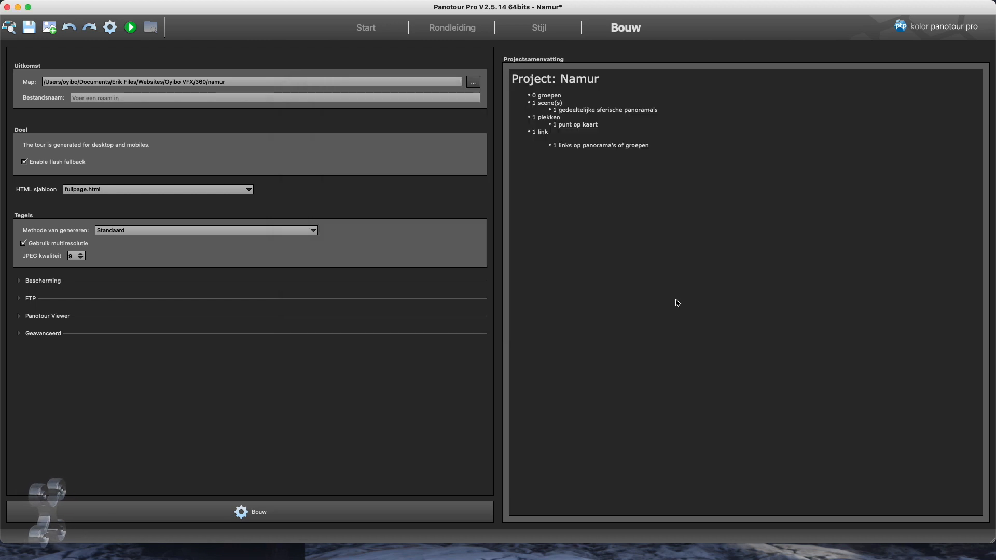
- Set the output file name to namur and start the build
click(274, 97)
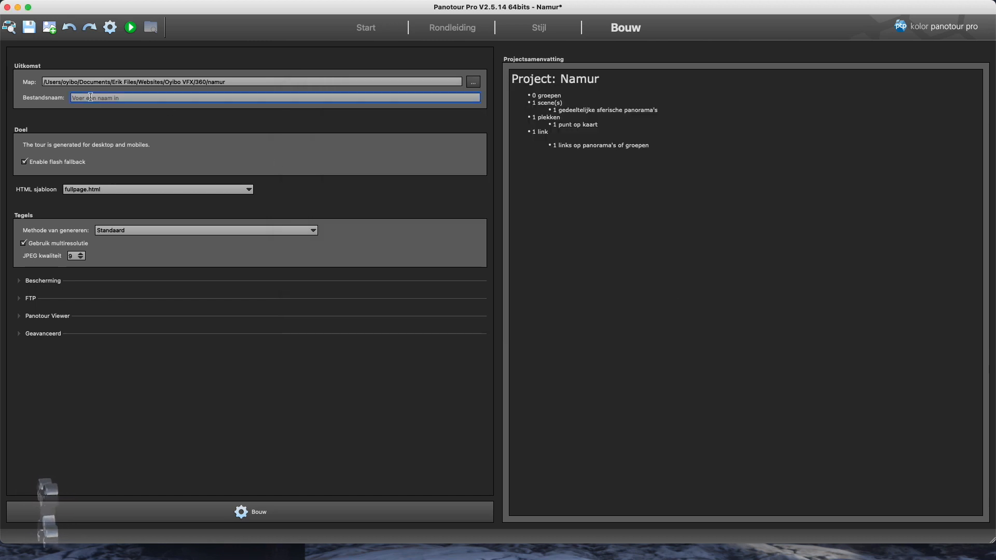
text(namur)
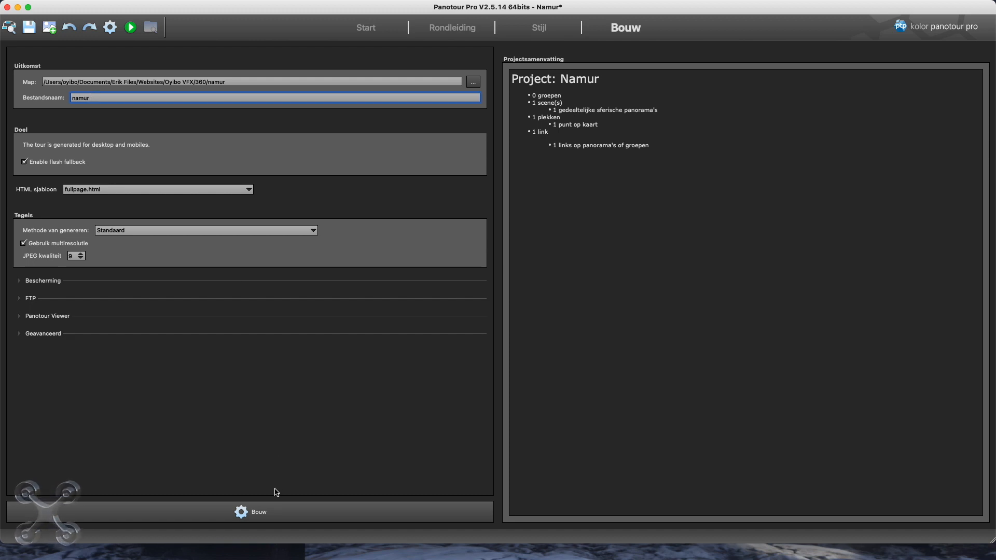
click(251, 511)
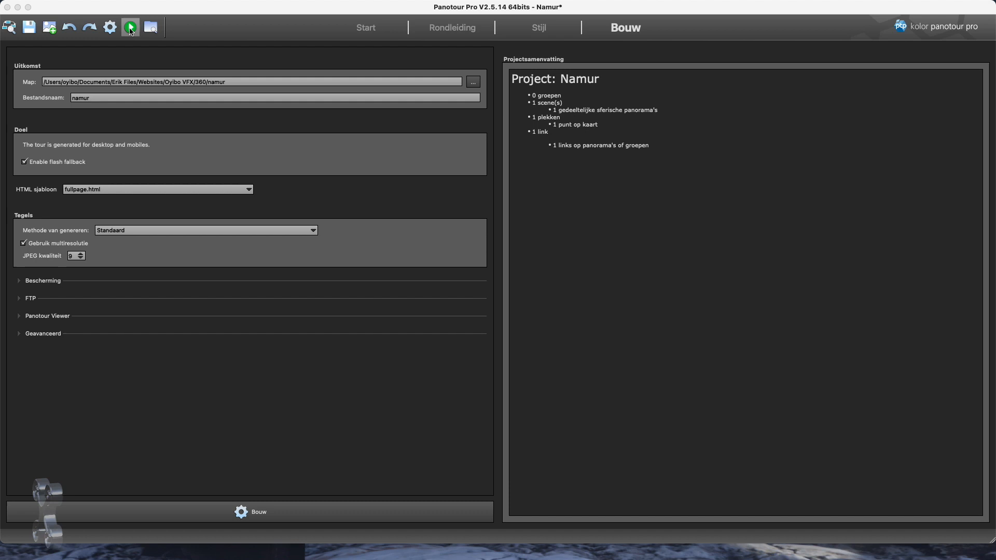
click(130, 27)
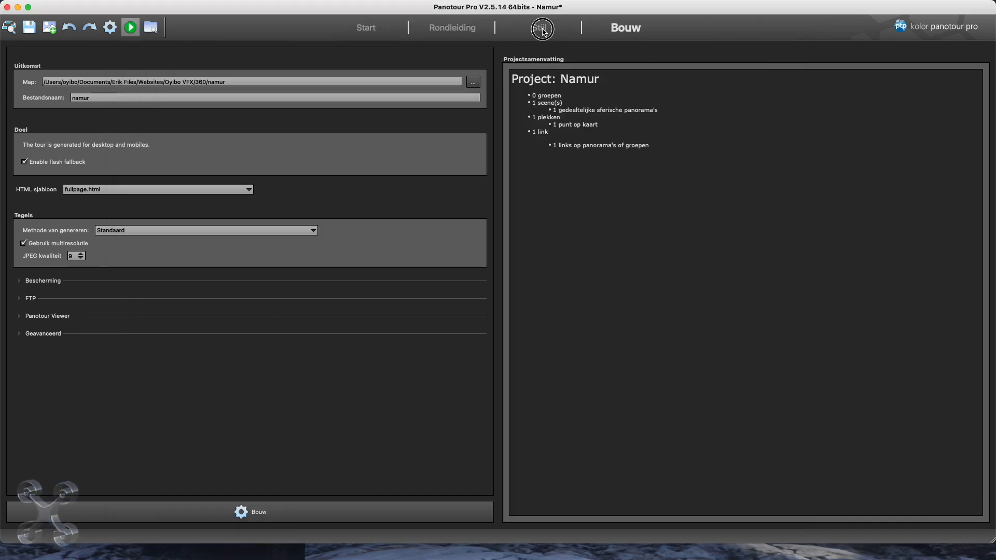
- Rename the Default Point Spot Style to Meuse in the style workspace
click(538, 27)
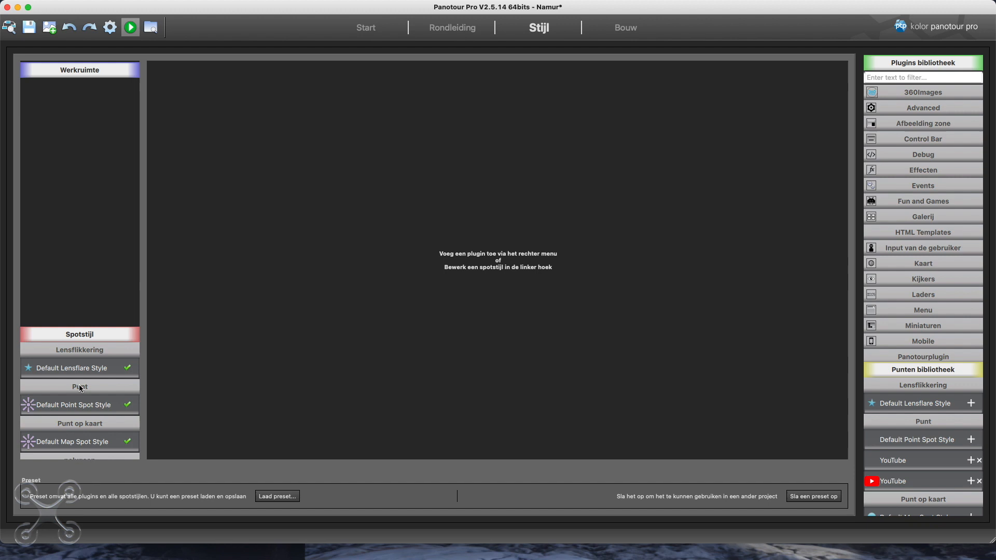
click(79, 405)
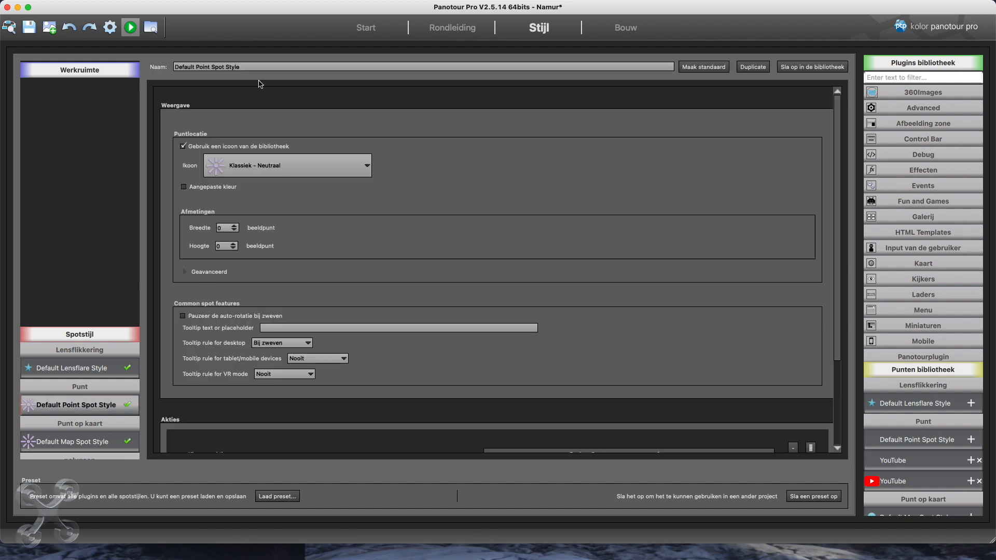
click(422, 66)
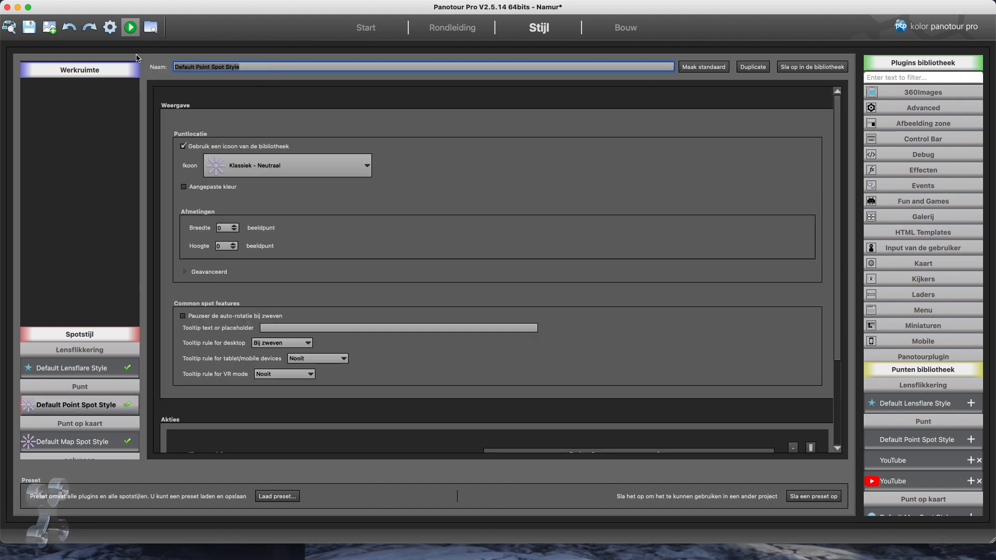
text(meuse)
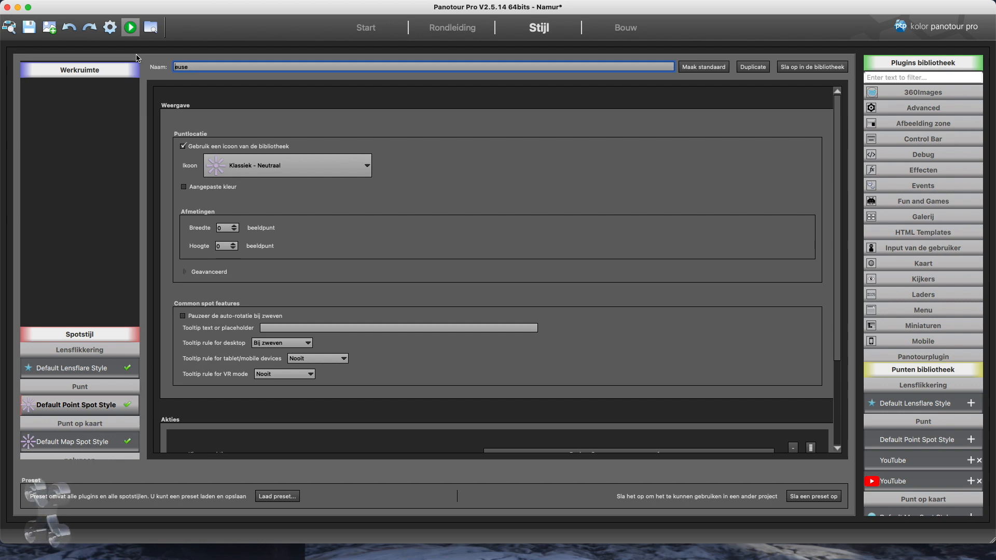
text(Meuse)
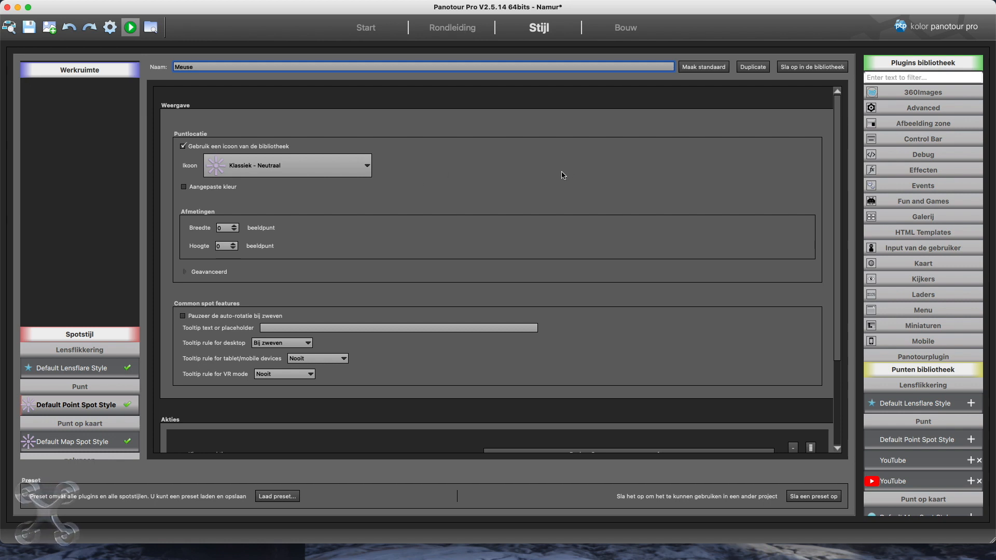
- Give the Meuse style the Klassiek - Afbeelding frame icon
click(286, 165)
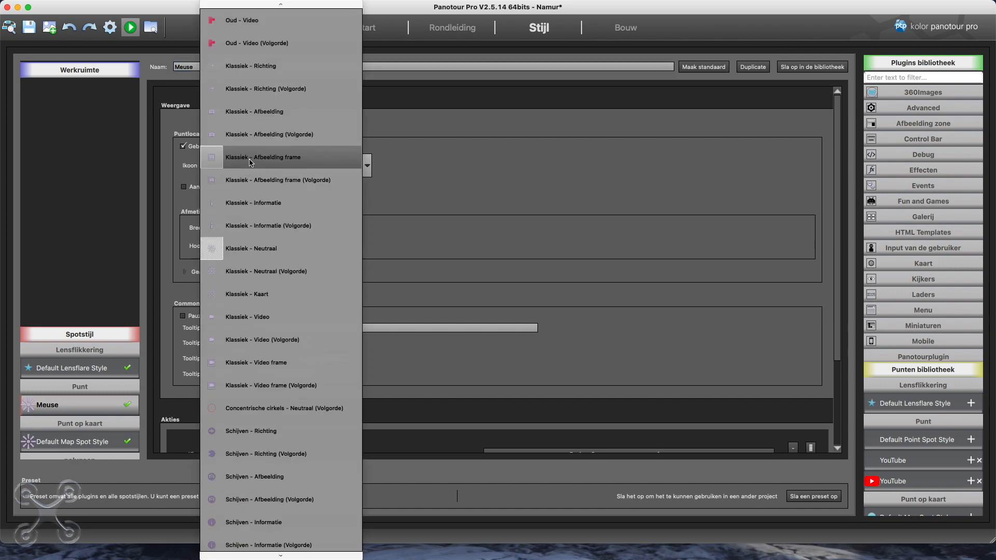
click(264, 156)
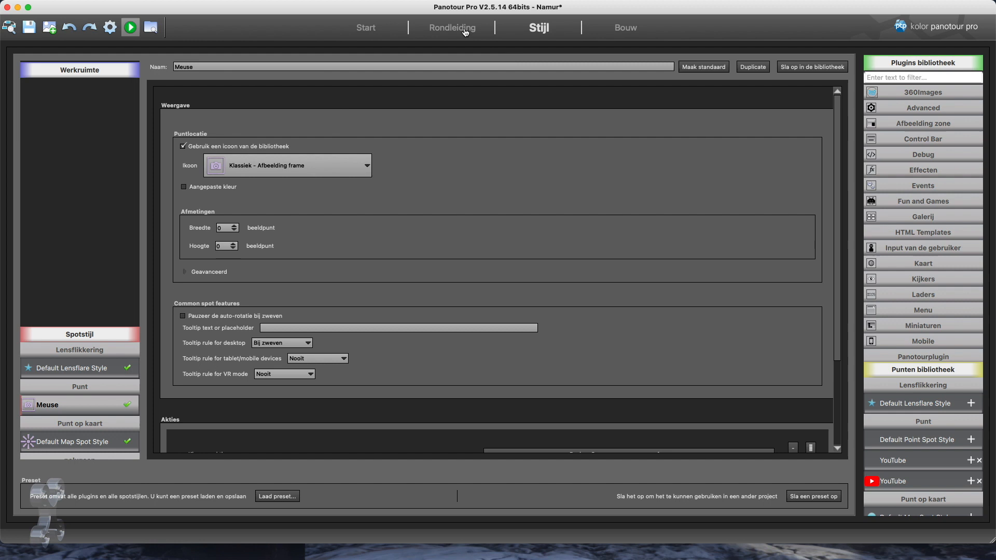
click(451, 27)
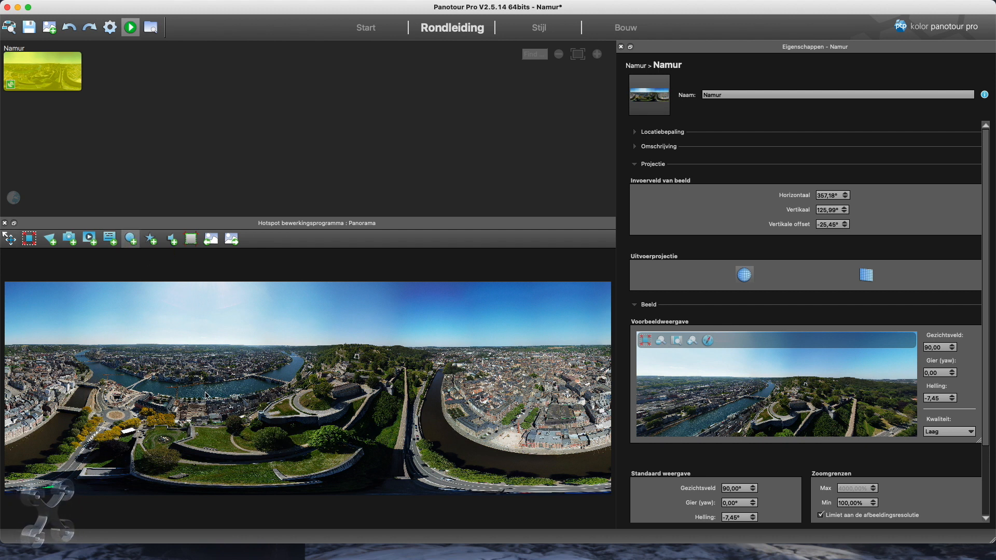
- Place a Meuse-style point hotspot over the river in the Namur panorama
click(199, 393)
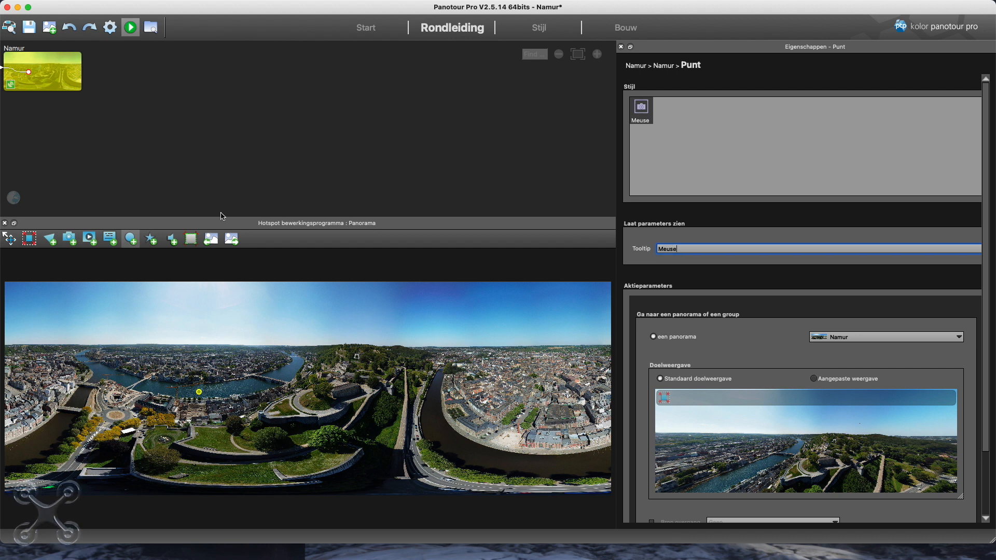
click(538, 27)
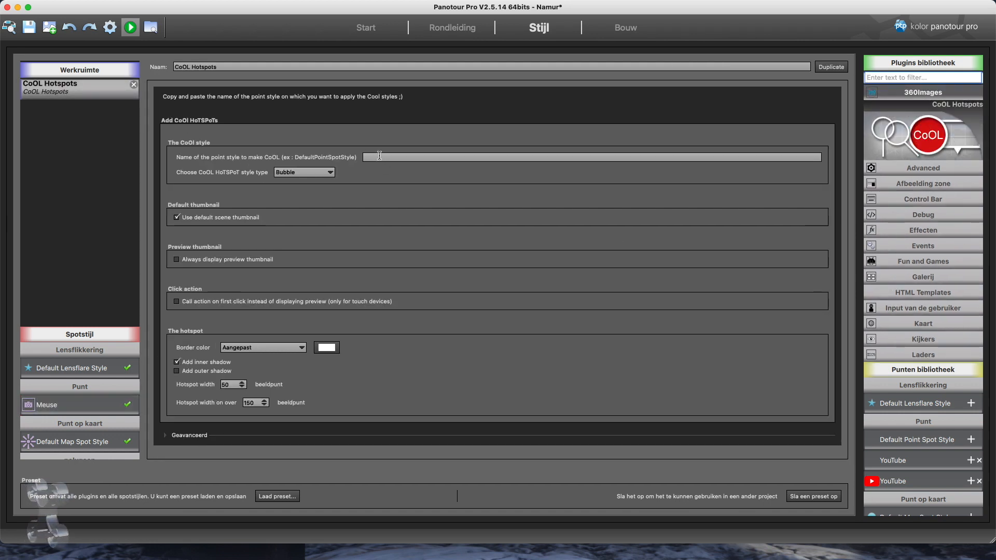
- Name the CoOL Hotspots point style Meuse and set its type to Balloon, then preview the tour
text(Meus)
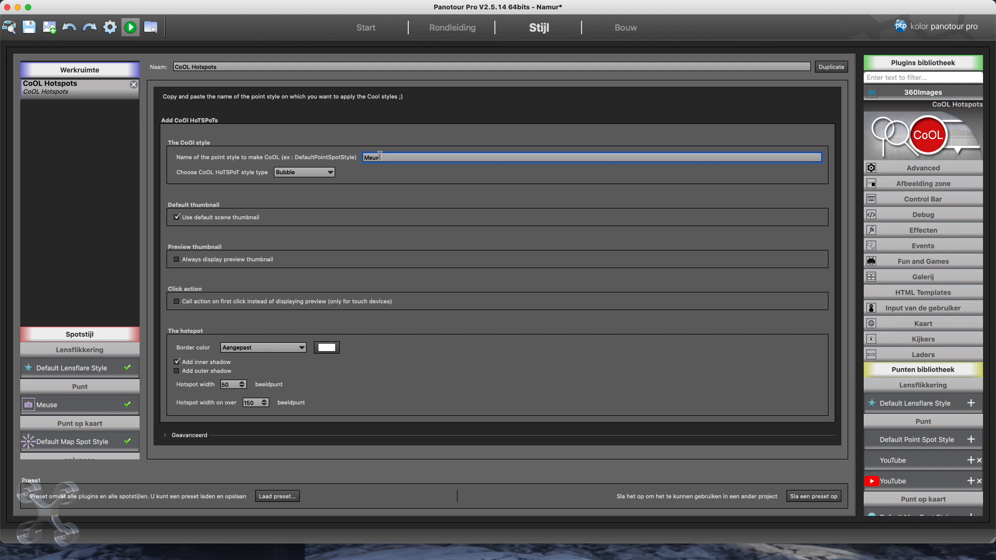
click(327, 172)
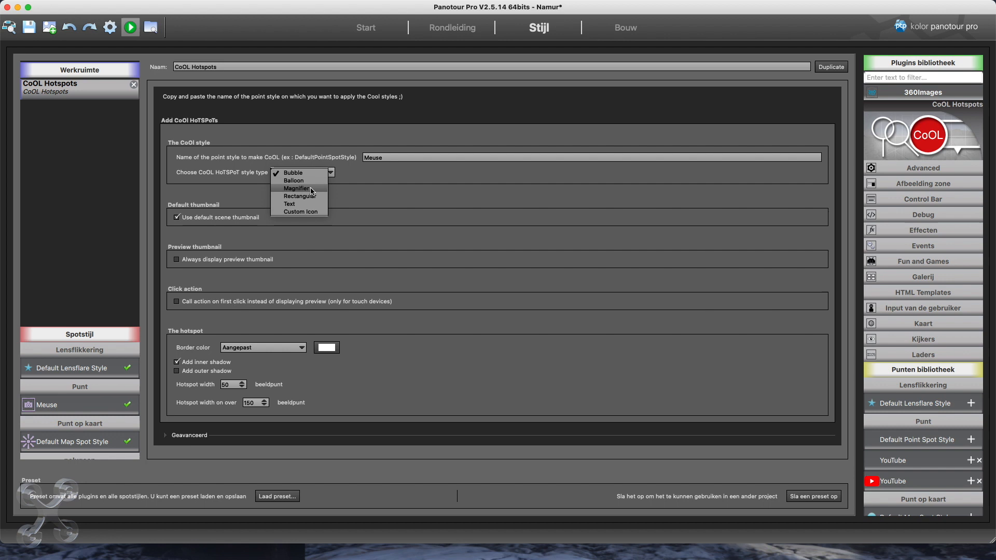
click(292, 179)
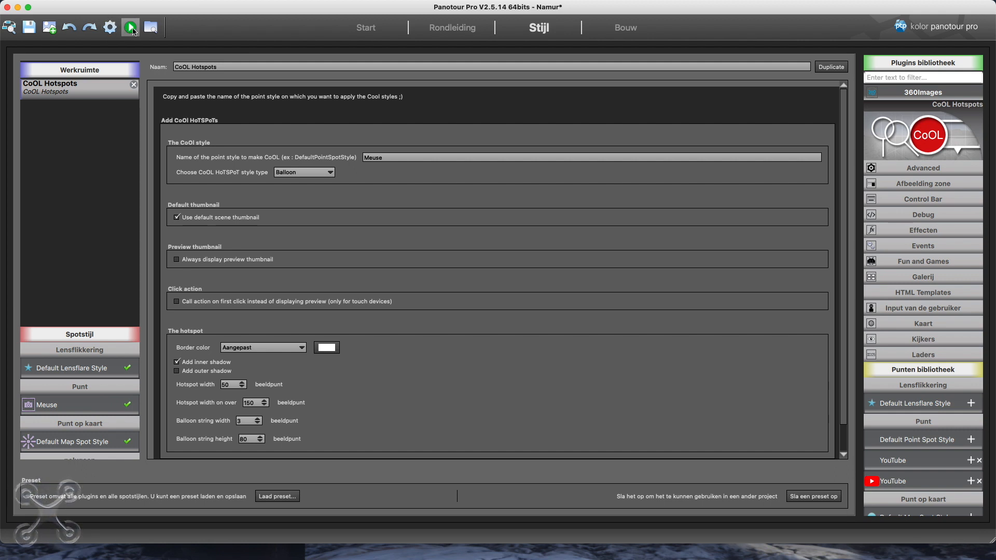
click(130, 27)
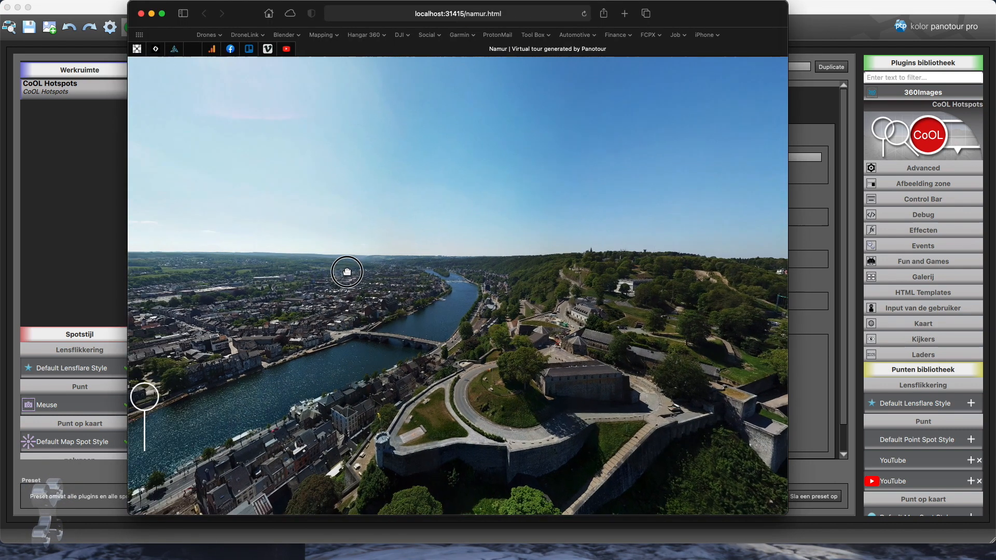
- Look around the previewed Namur panorama to see the balloon hotspot above the river
drag(346, 272, 438, 294)
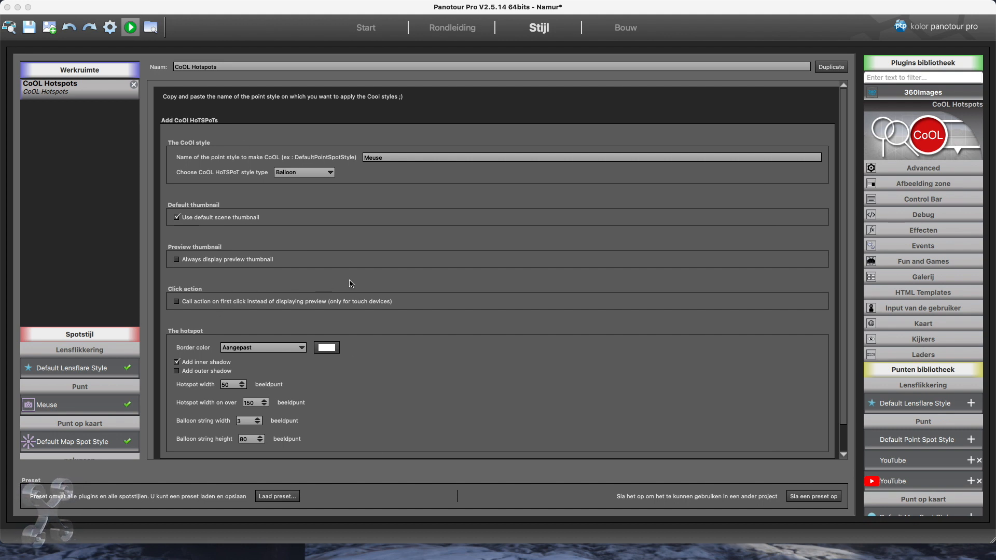
- Set the Meuse style's tooltip to La Meuse and change its action to show an image
click(46, 404)
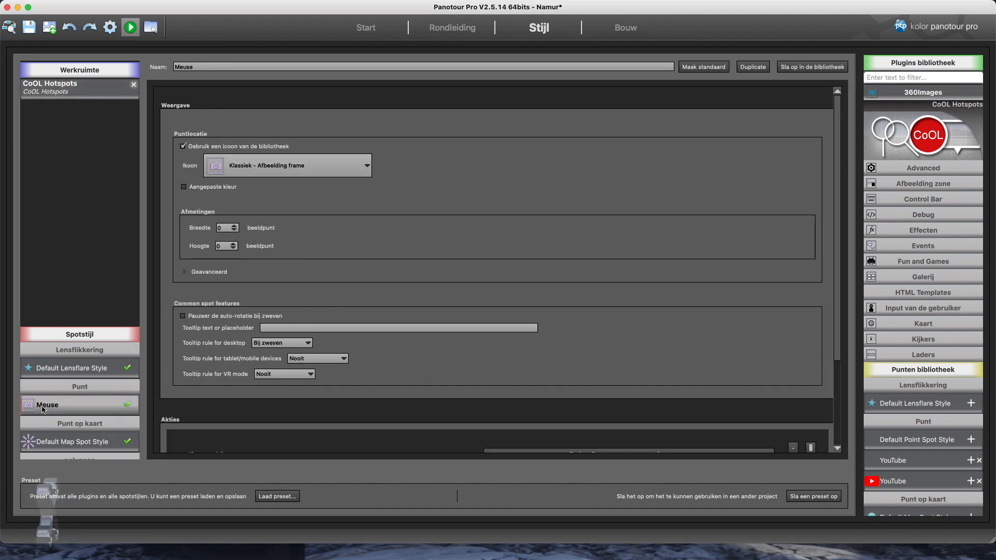
scroll(down, 3)
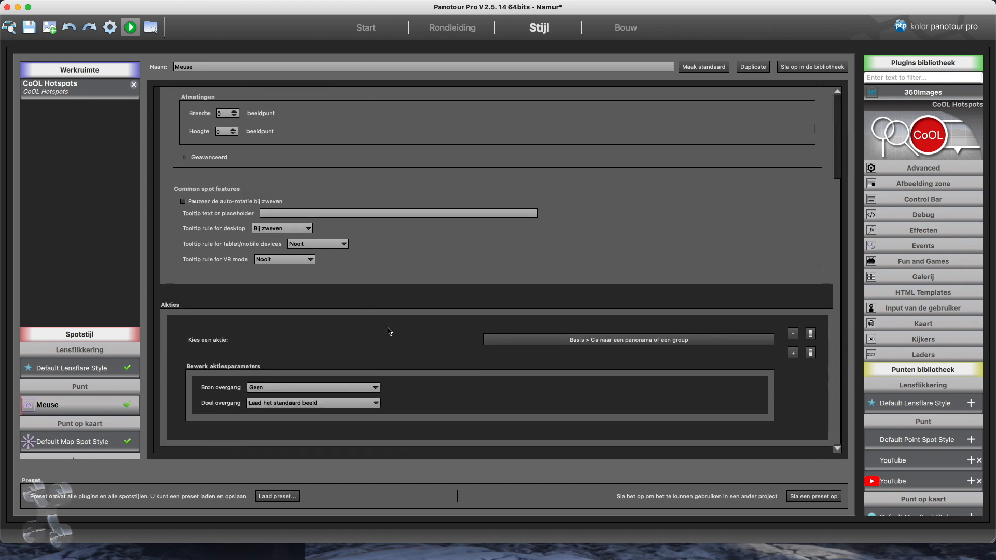
text(La Meuse)
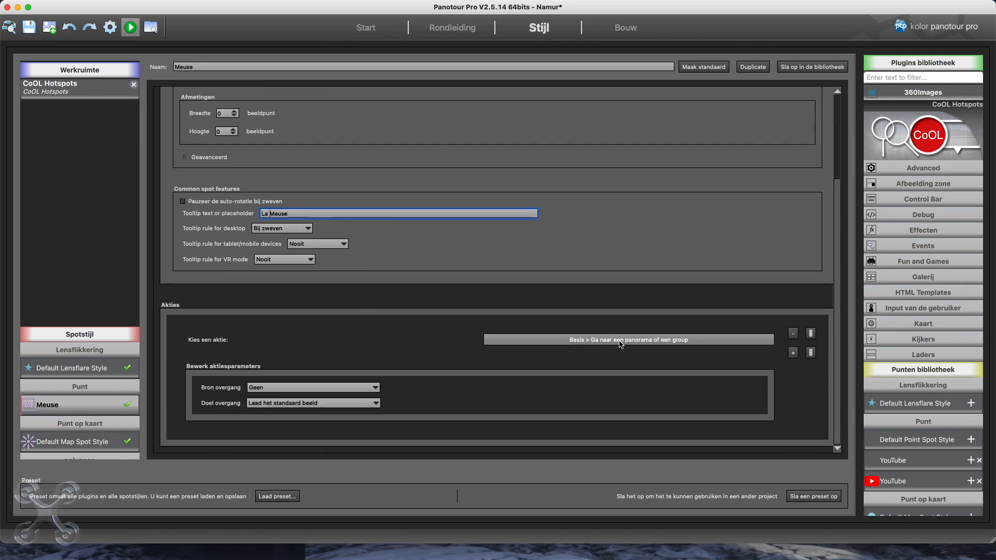
click(626, 339)
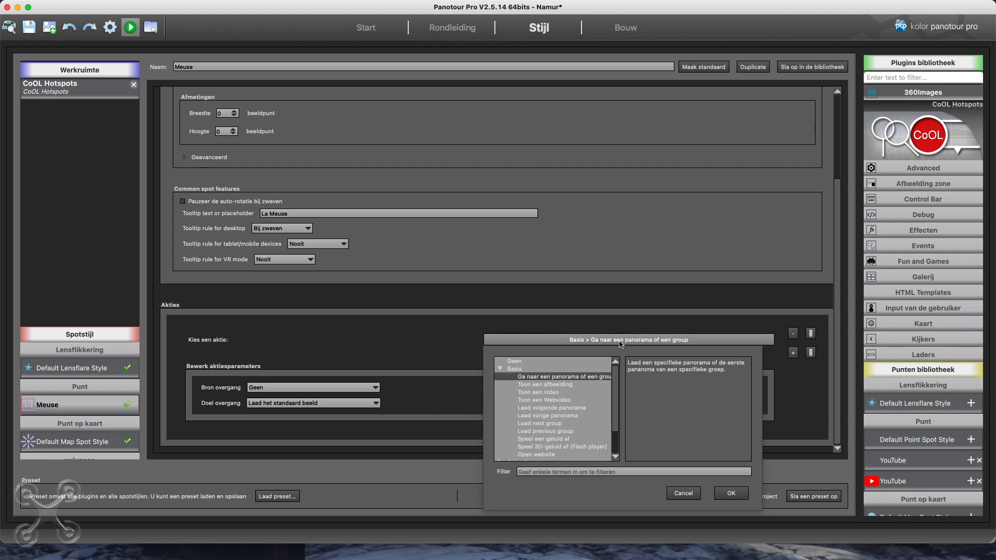
click(544, 383)
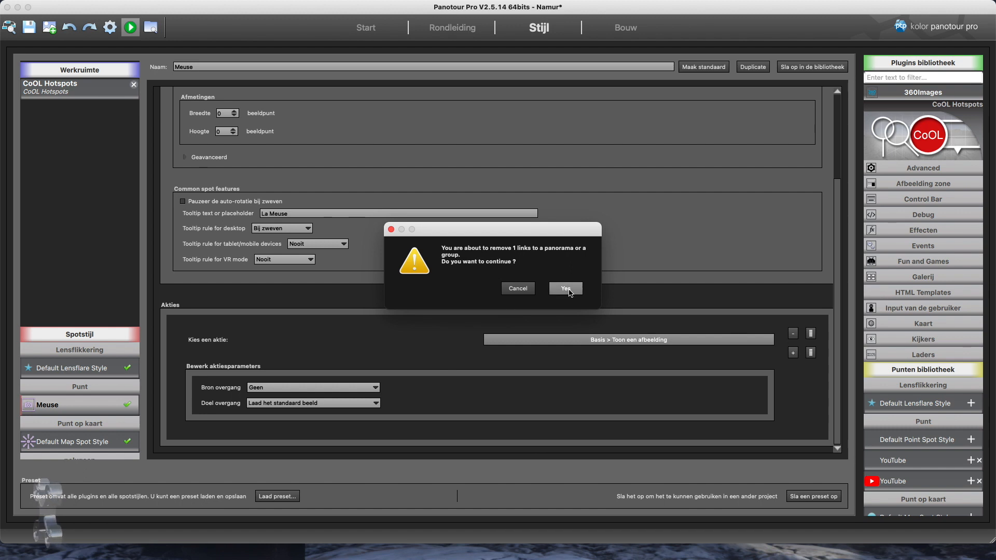
click(564, 287)
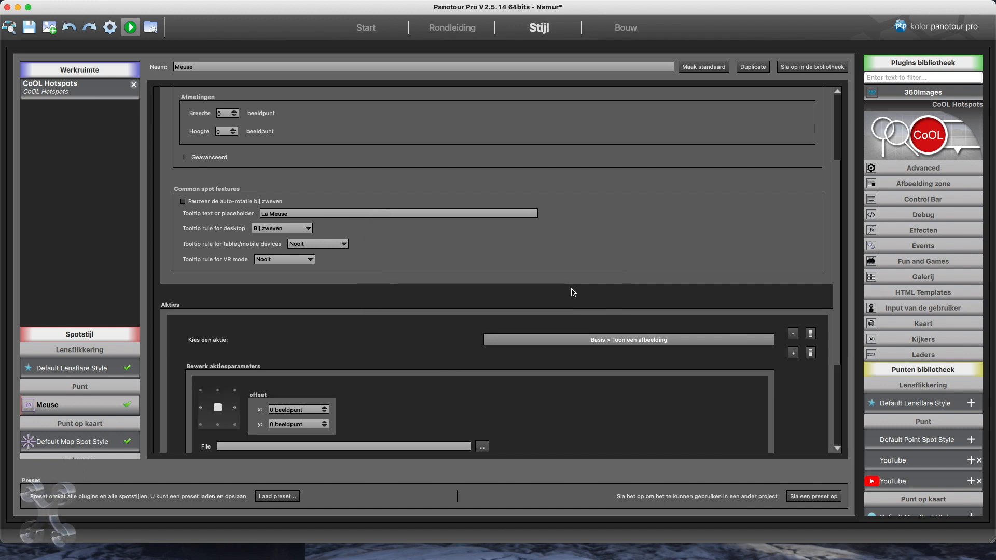
- Choose Meuse.jpg from the Desktop as the image file for the action
scroll(down, 3)
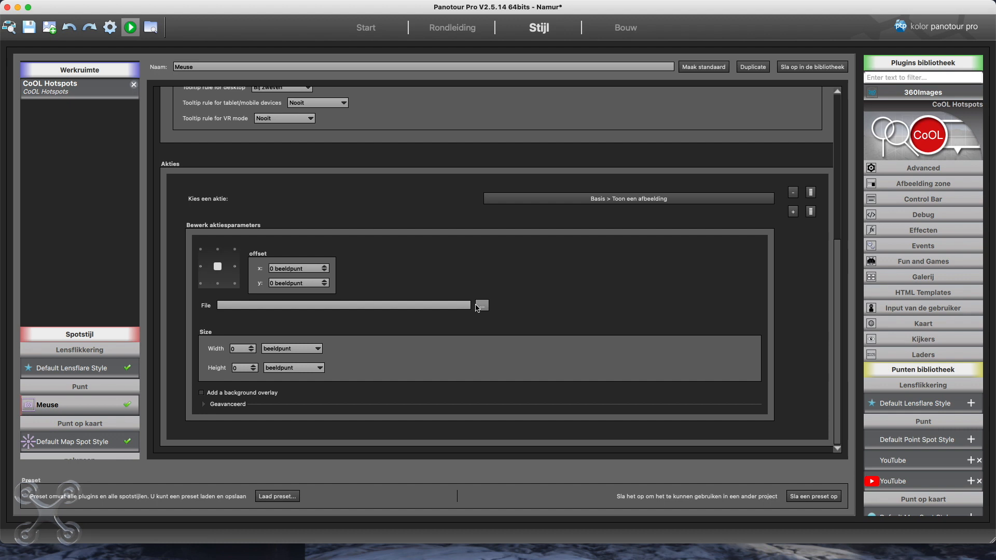
click(481, 305)
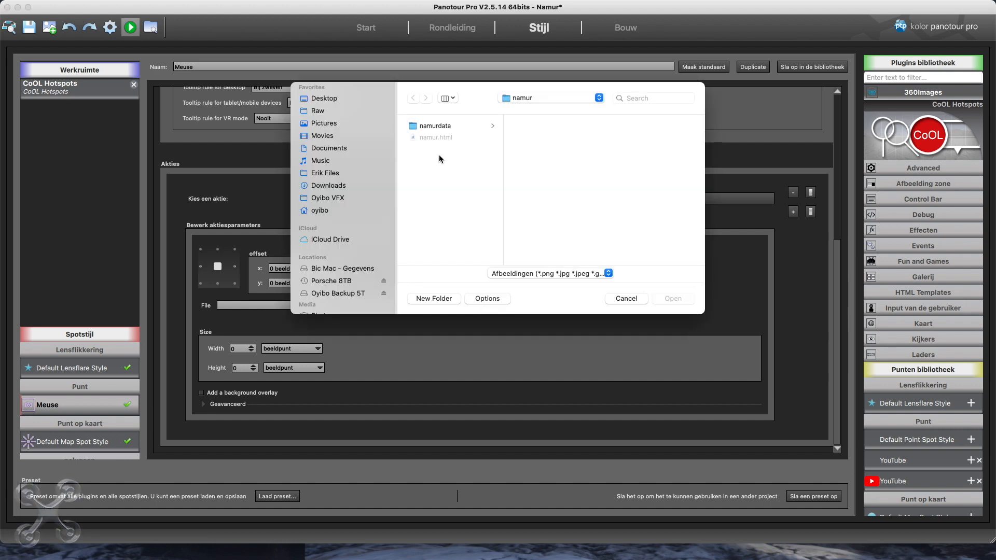
click(324, 98)
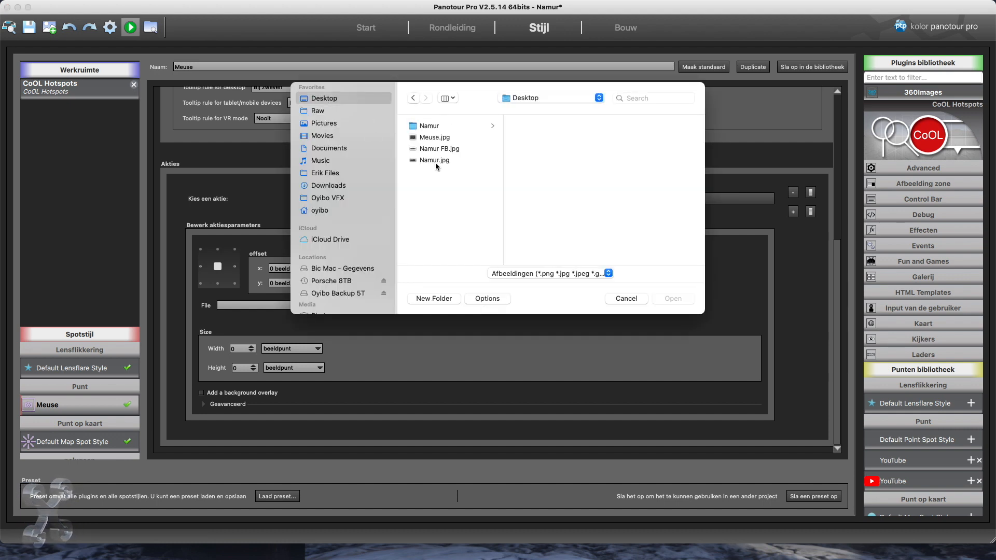
click(434, 160)
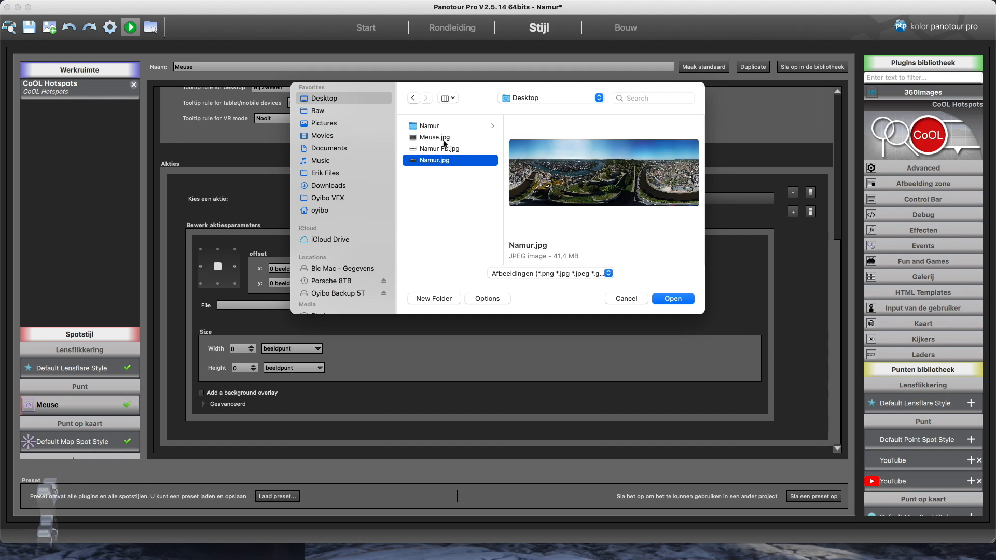
click(435, 137)
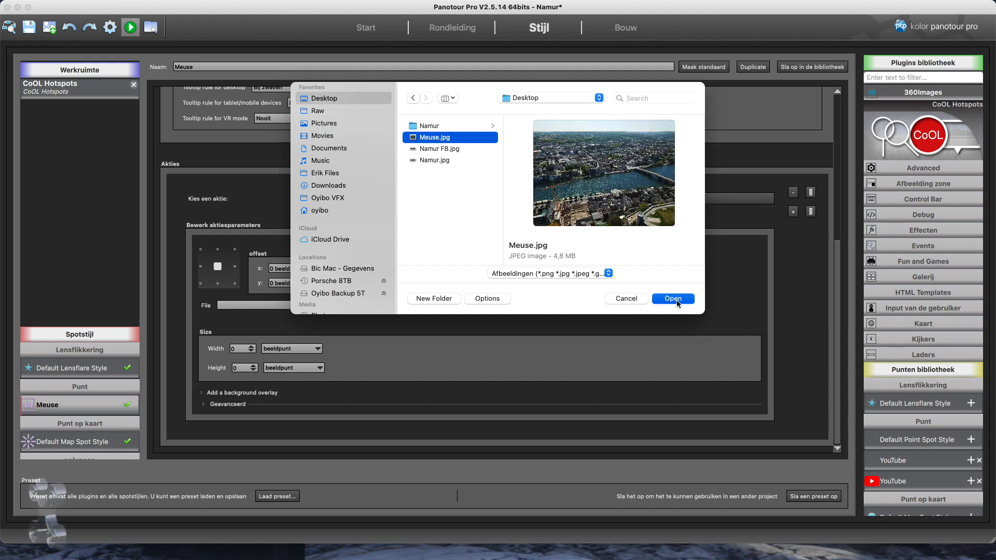
click(672, 299)
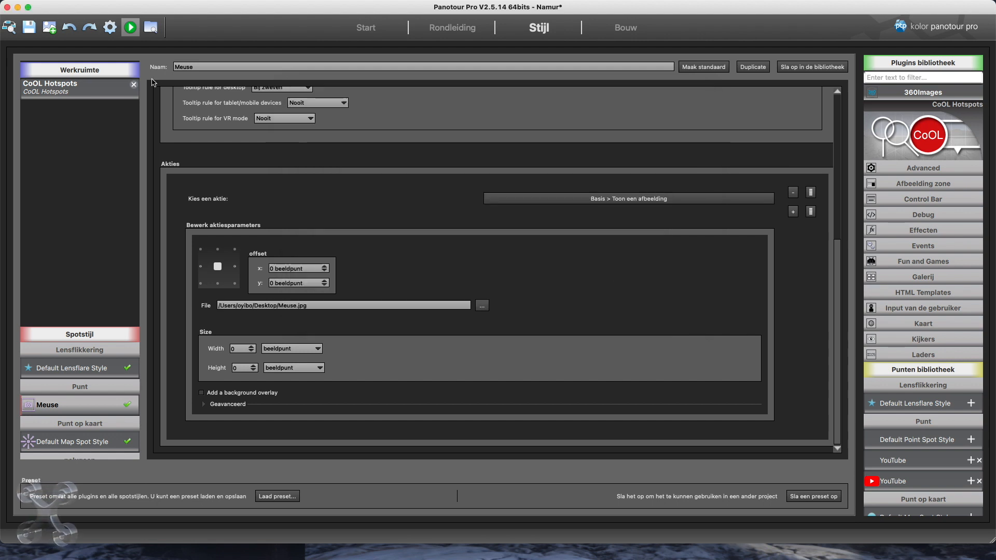
click(129, 26)
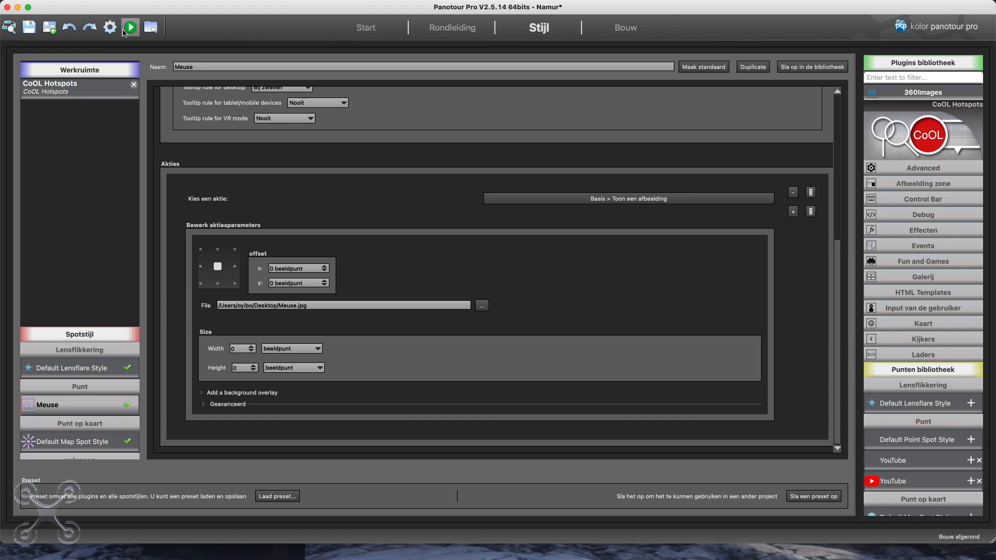
click(130, 27)
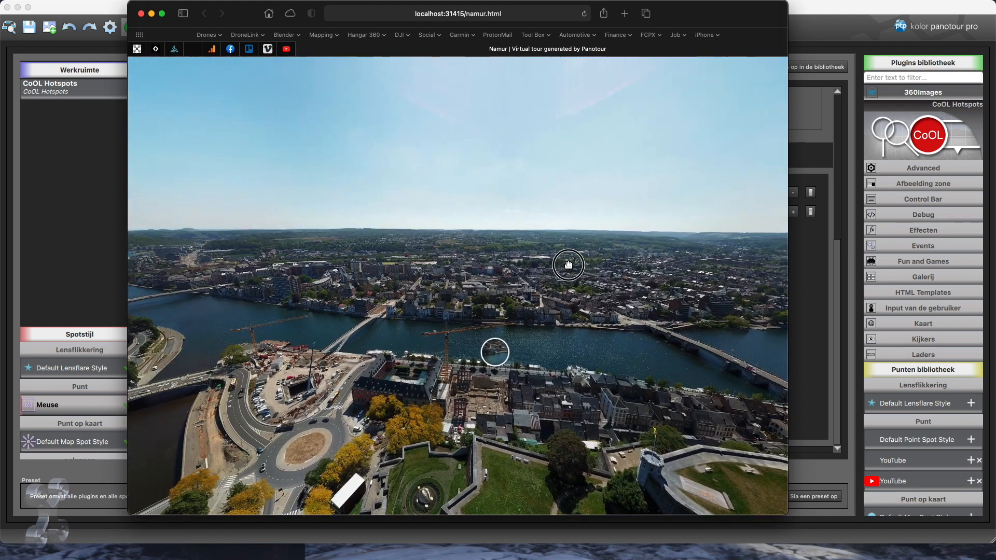
drag(569, 264, 499, 358)
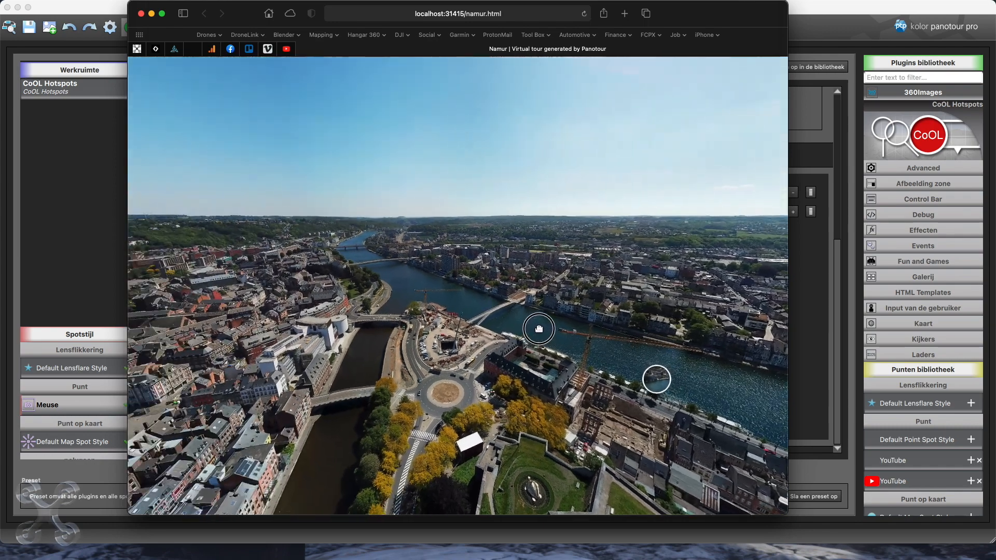
drag(538, 328, 282, 338)
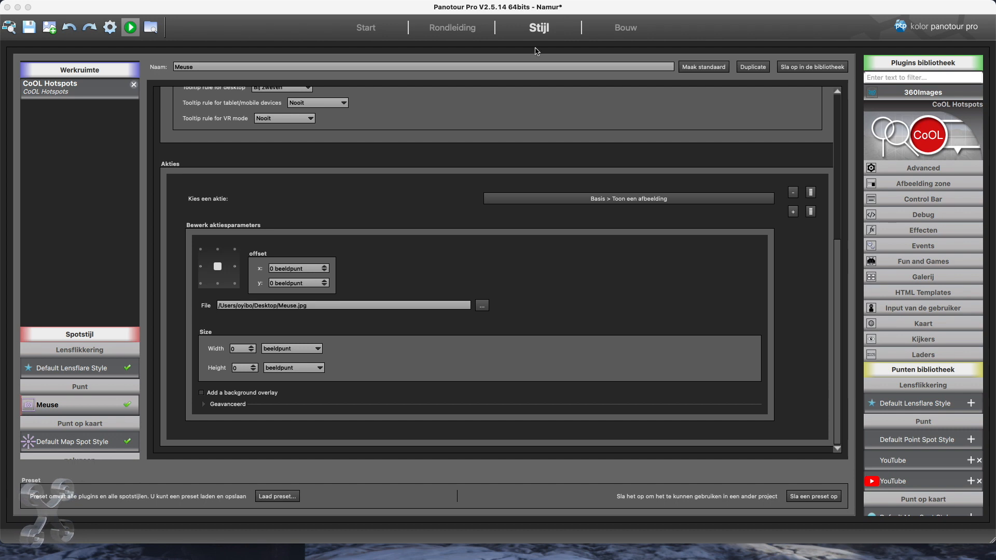
- Build the Namur tour, then quit Panotour Pro discarding the unsaved project changes
click(624, 27)
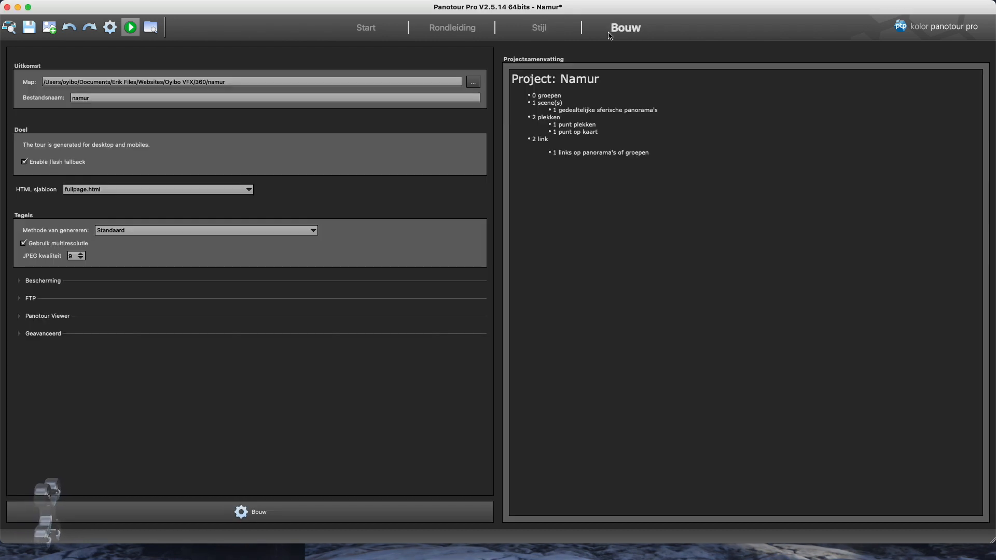
mouse_move(237, 488)
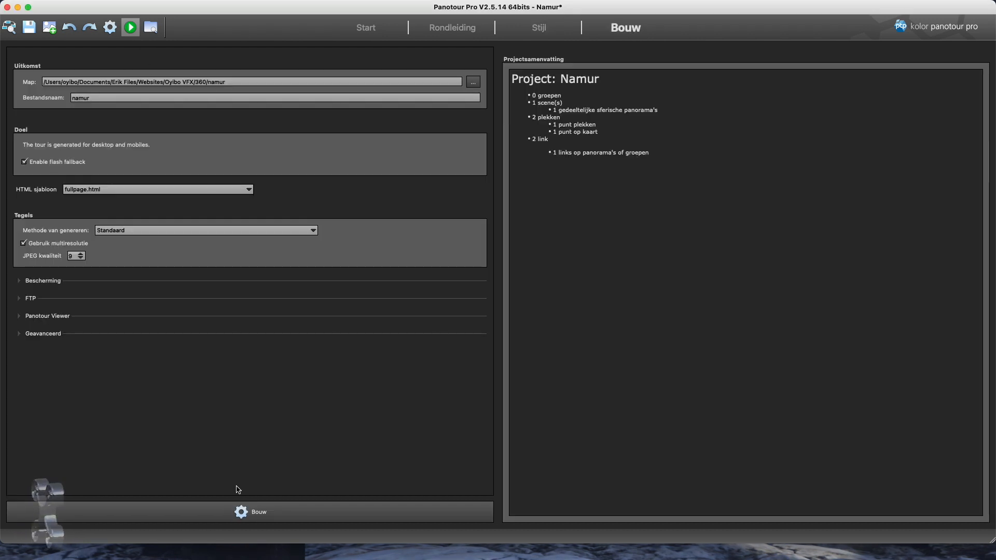
click(250, 512)
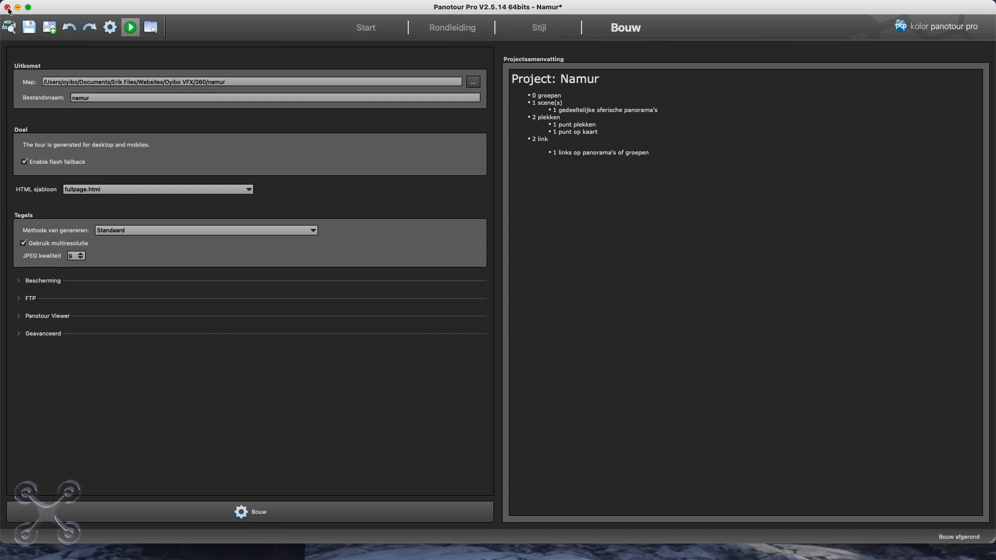
click(8, 7)
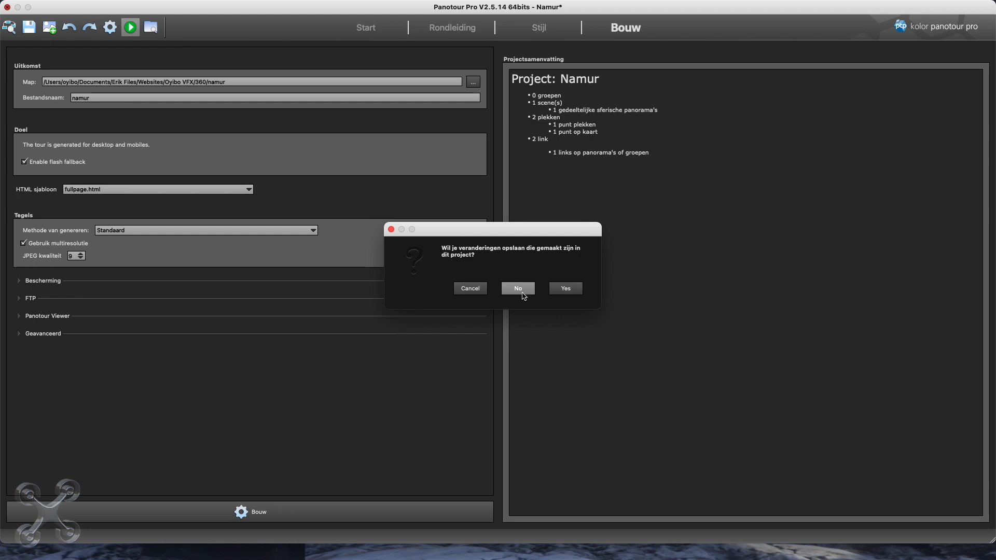
click(516, 287)
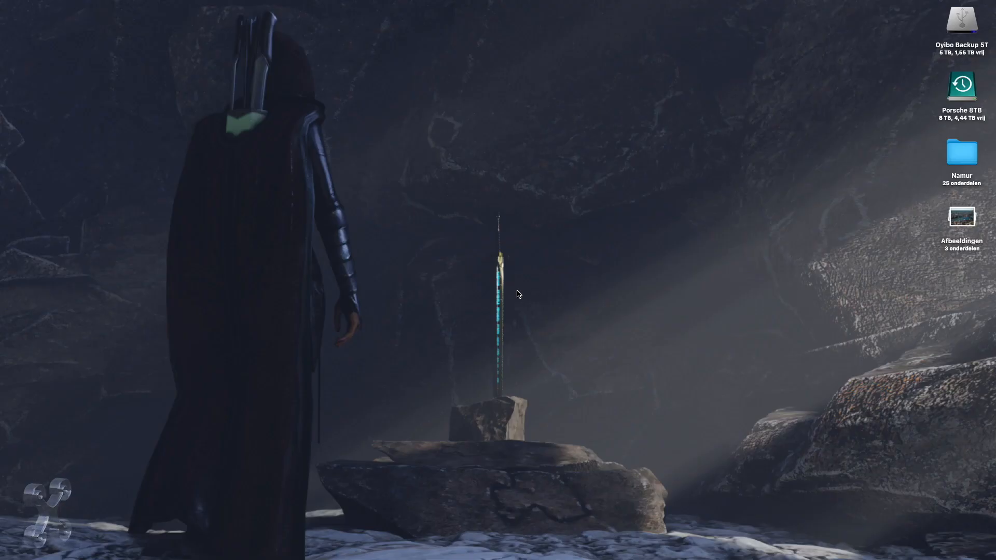
mouse_move(423, 525)
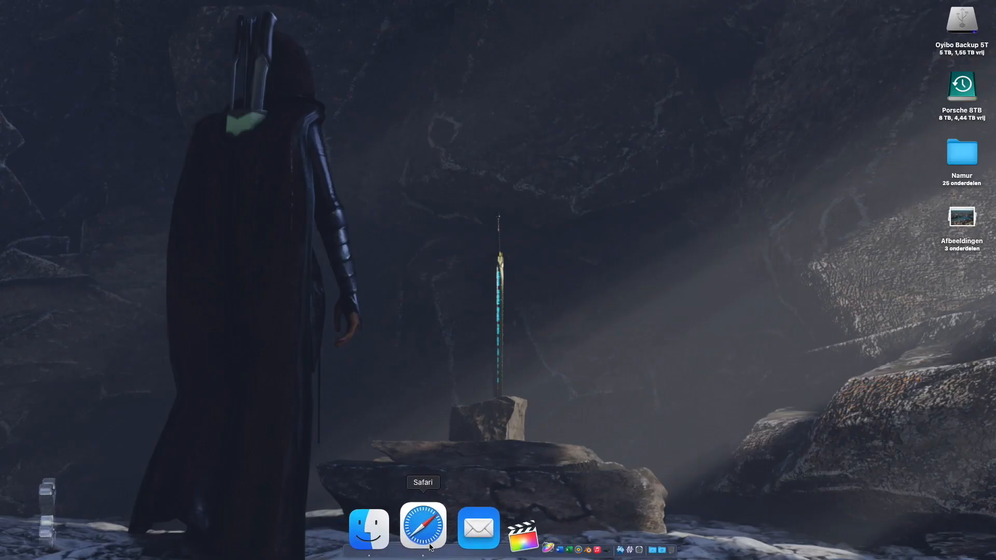
- Show the generated namur folder in Finder and open the Web applications group from the Dock
click(368, 526)
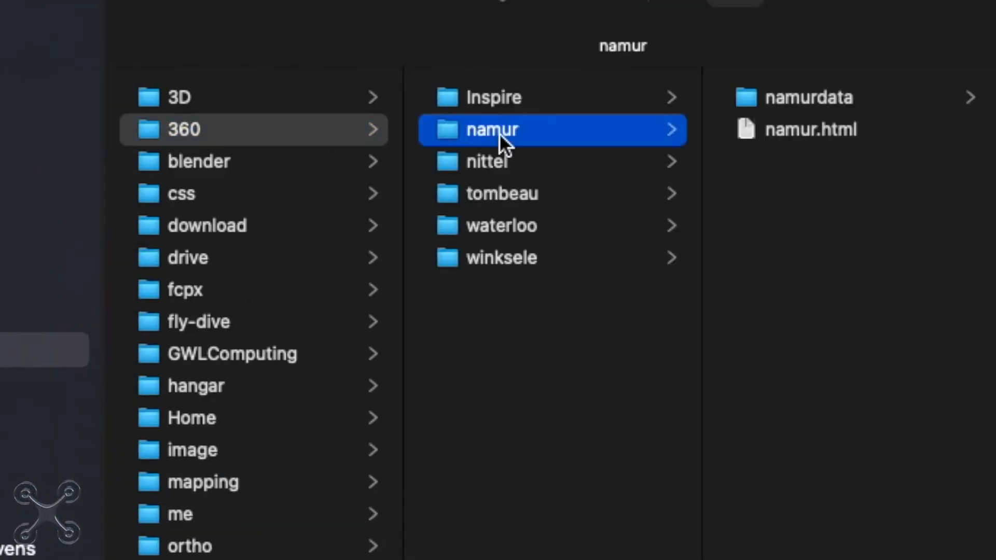
mouse_move(454, 41)
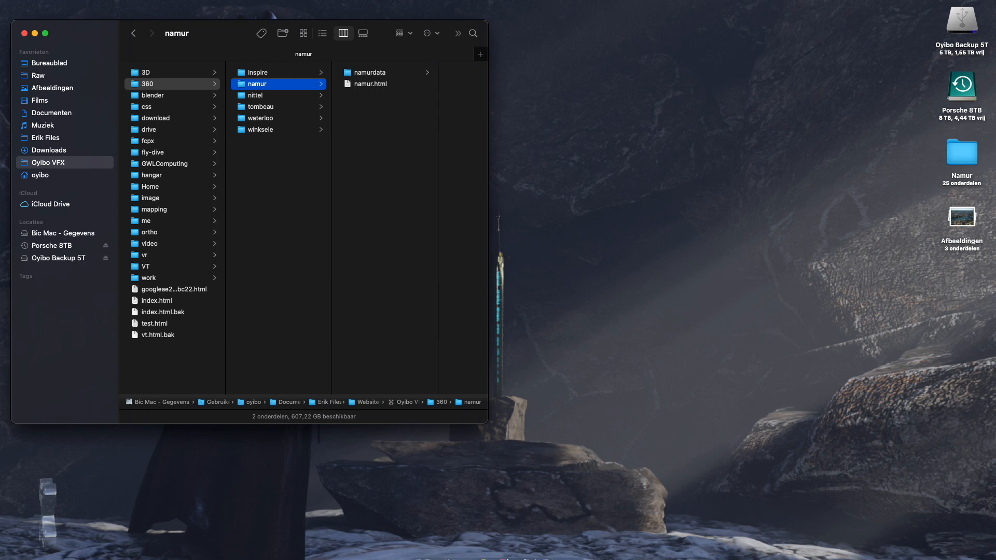
mouse_move(584, 527)
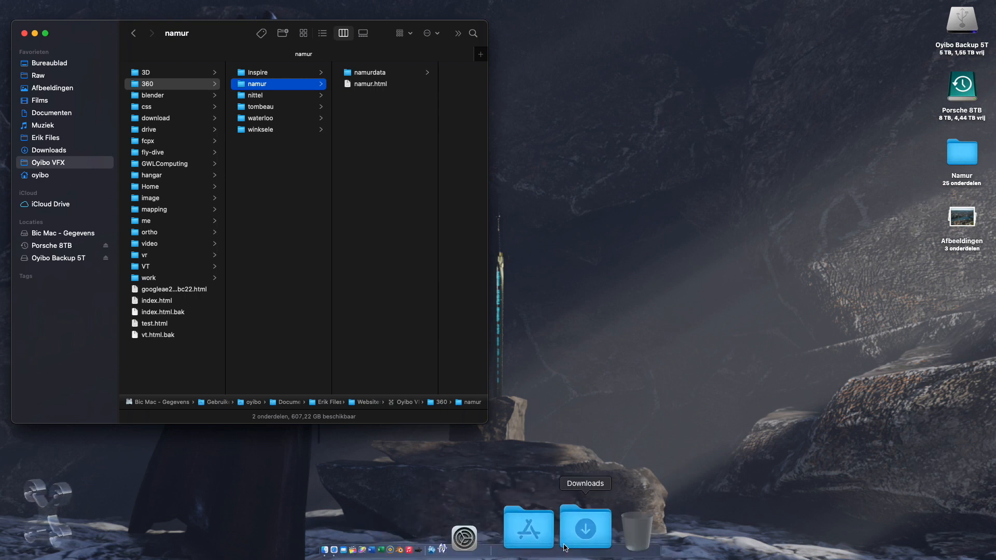
click(528, 527)
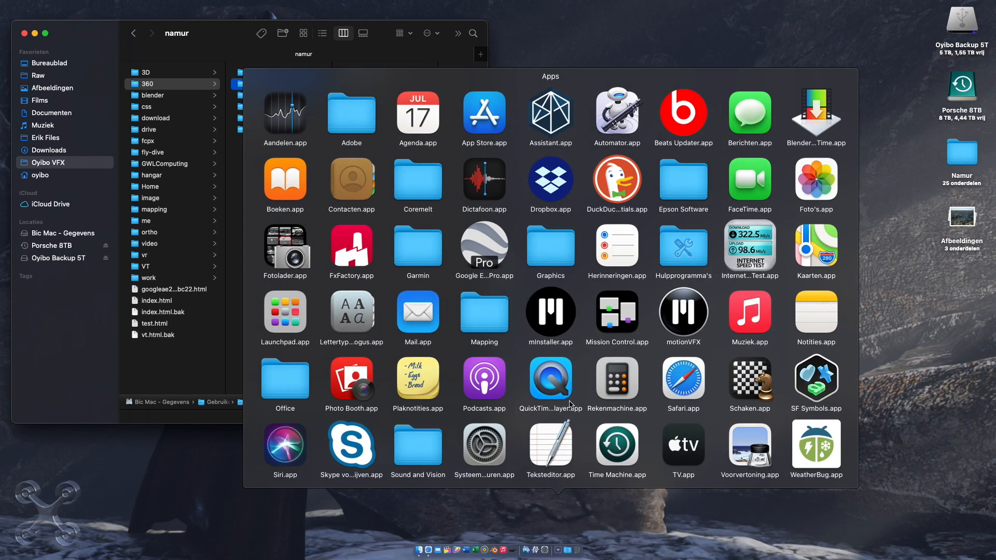
scroll(down, 3)
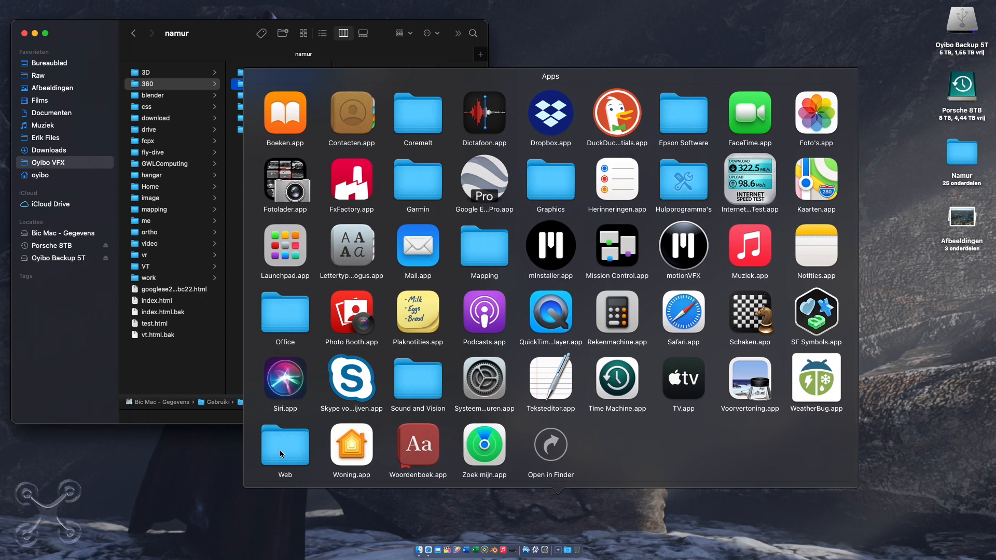
click(284, 442)
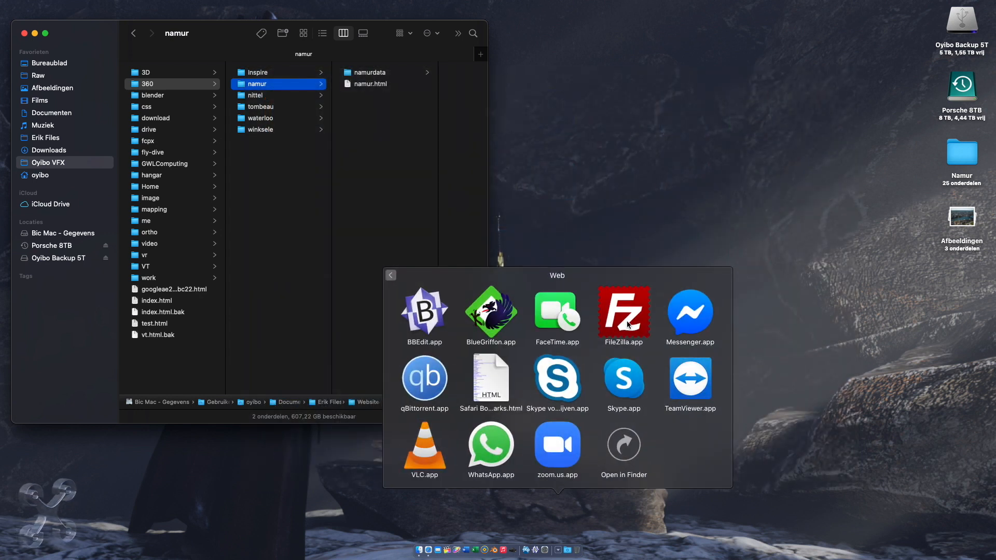
- Launch FileZilla and upload the local 360/namur folder to the server
click(624, 309)
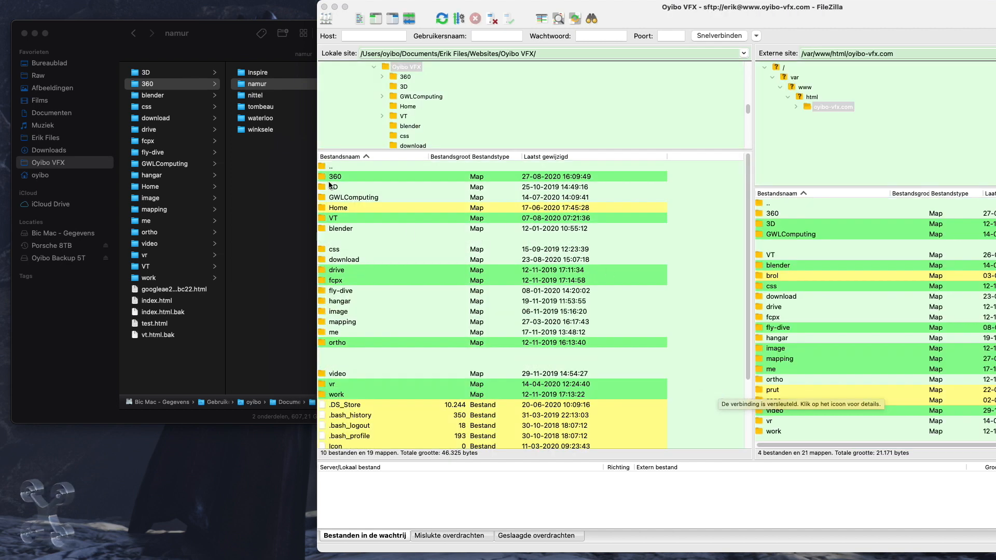
click(337, 176)
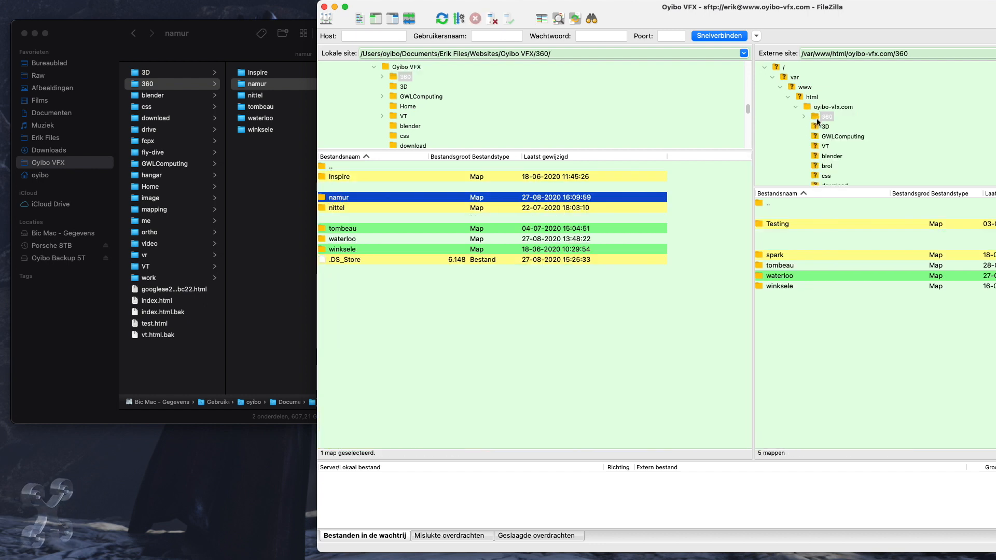
right_click(338, 197)
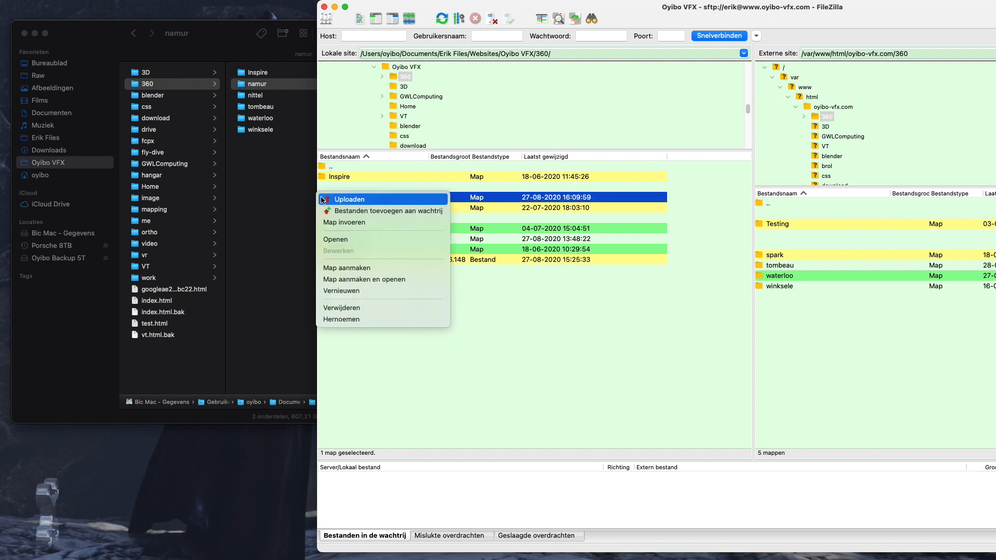
click(350, 199)
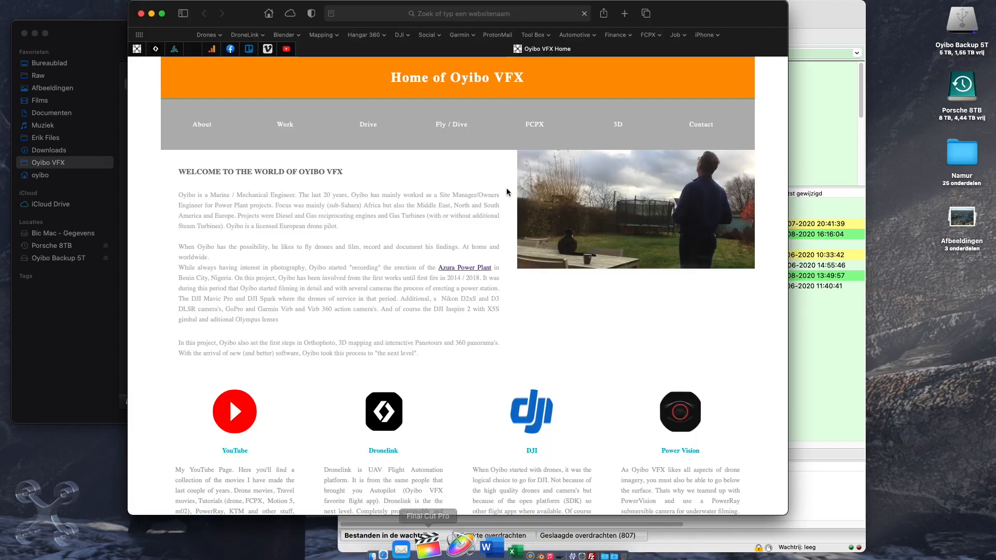
- Enter oyibo-vfx.com/360/namur.html in Safari's address bar to reach the online tour
click(464, 14)
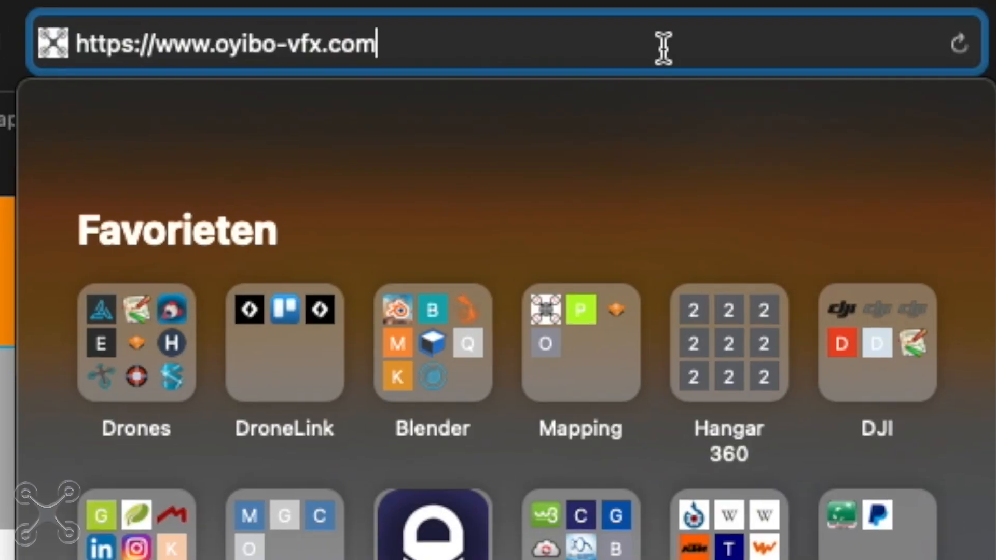
text(/360/)
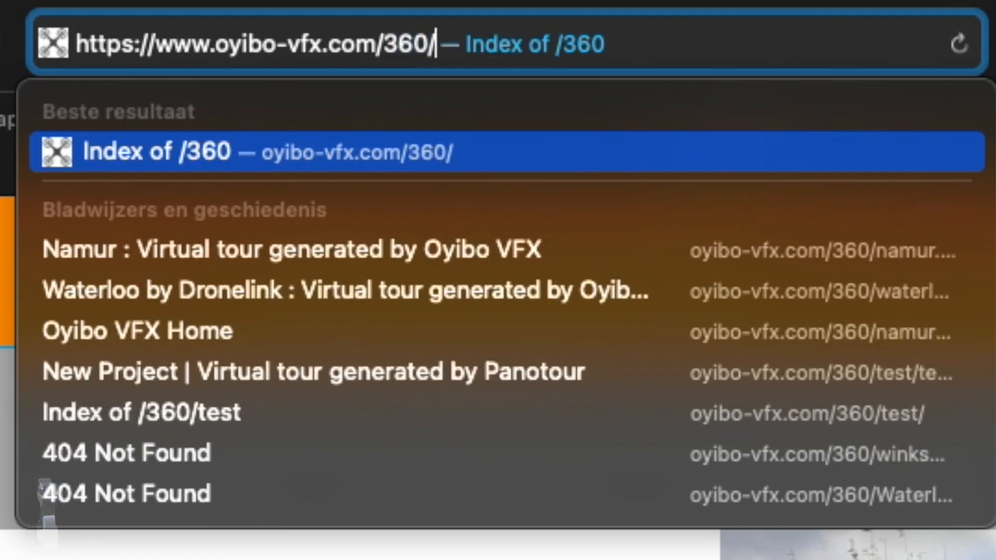
text(namur)
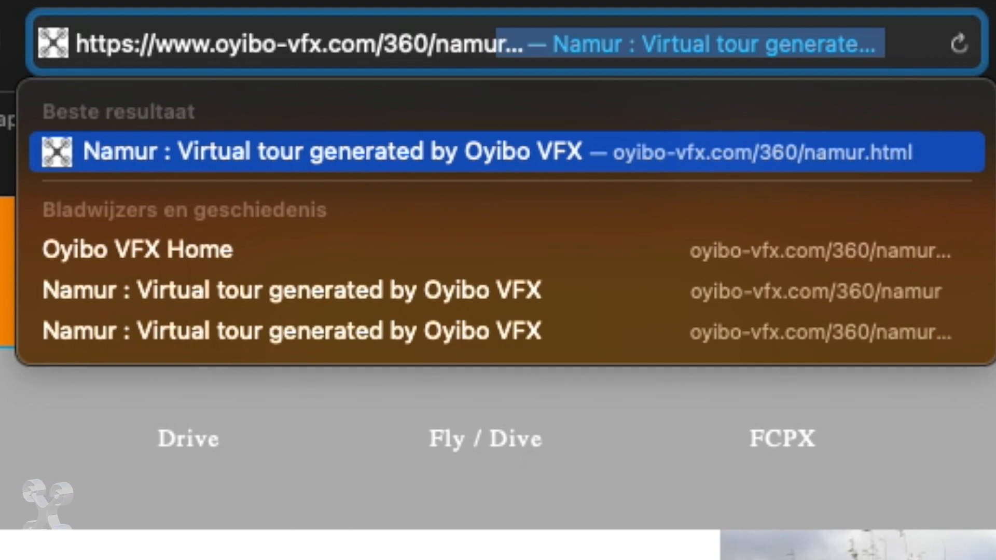